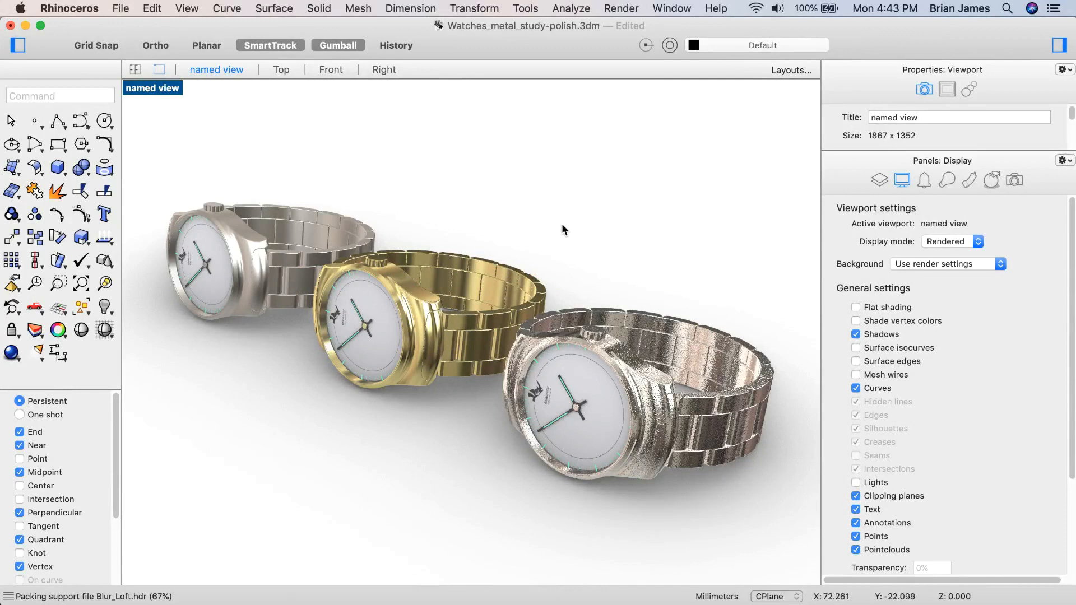
mouse_move(549, 229)
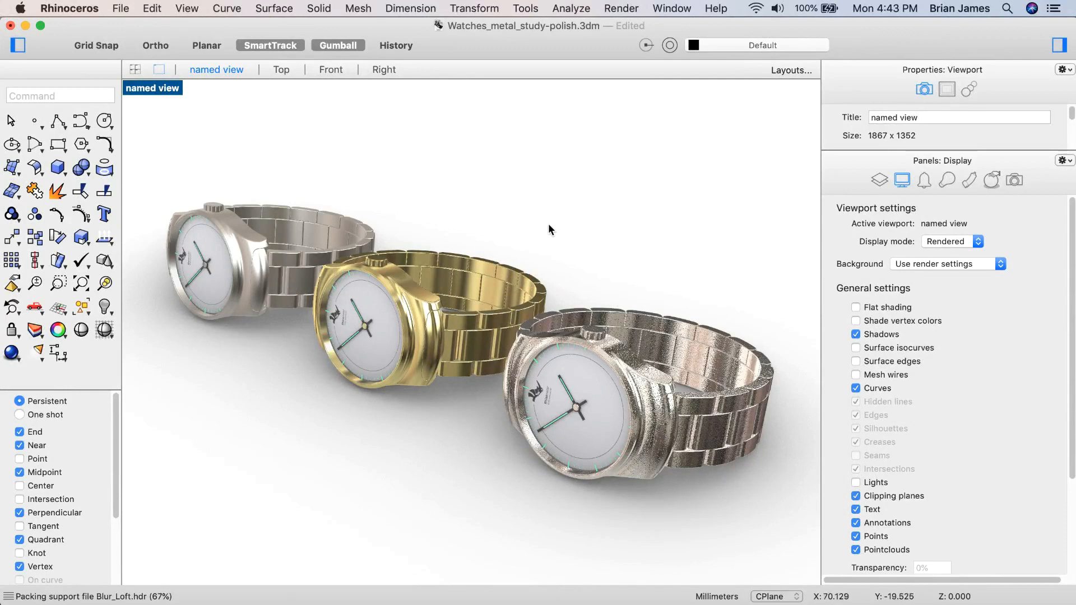
mouse_move(553, 227)
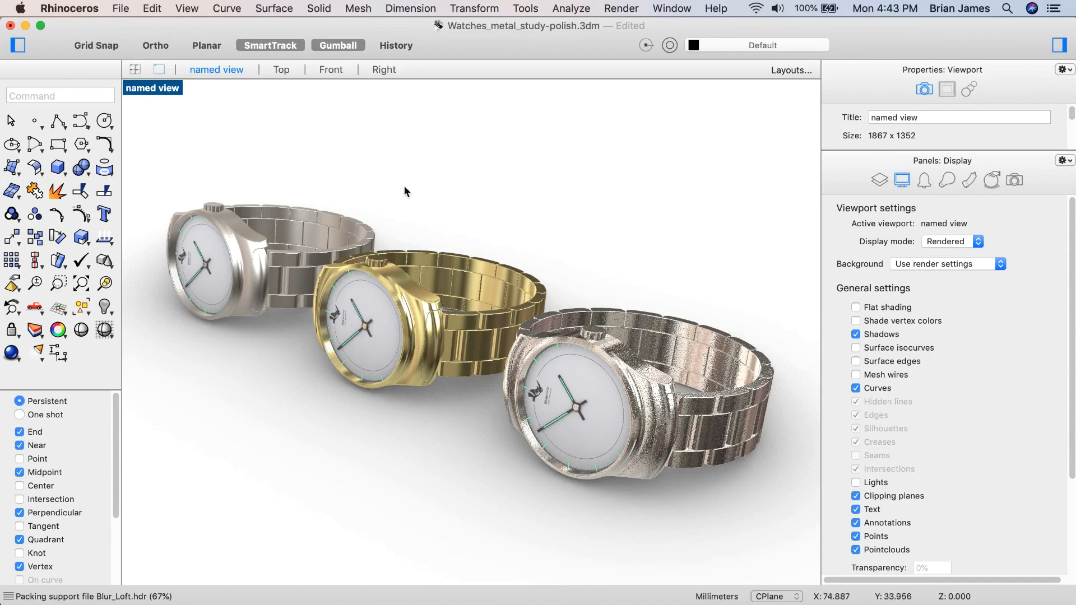
mouse_move(483, 287)
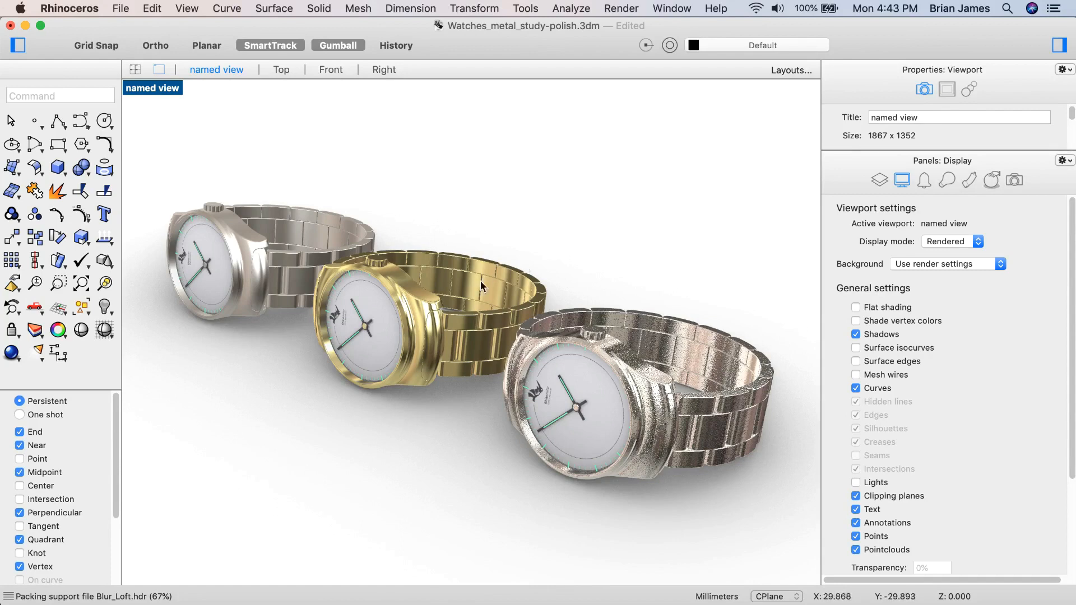
mouse_move(347, 415)
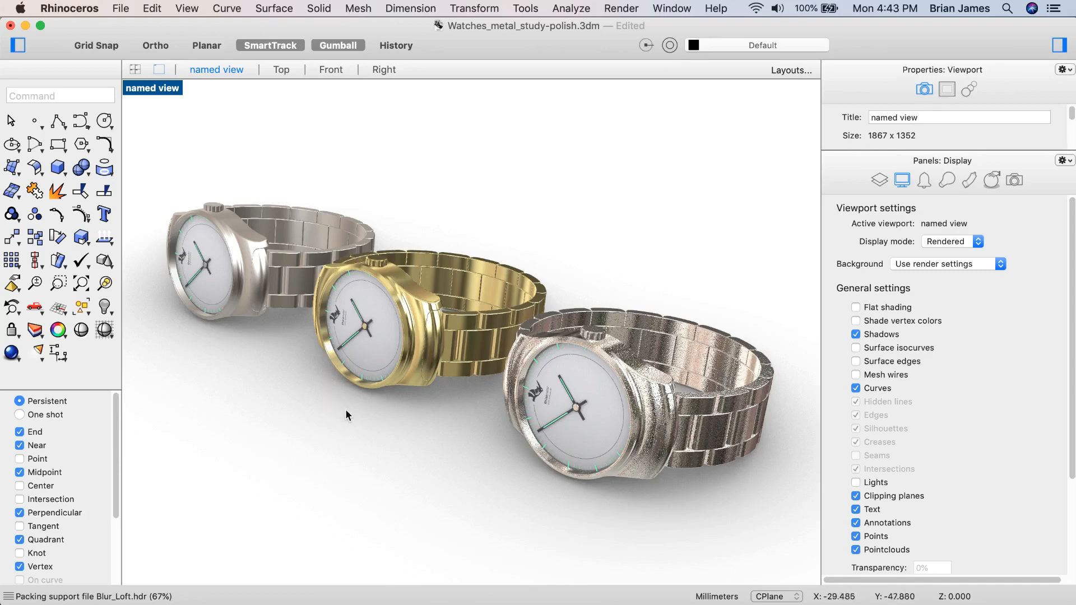
mouse_move(337, 388)
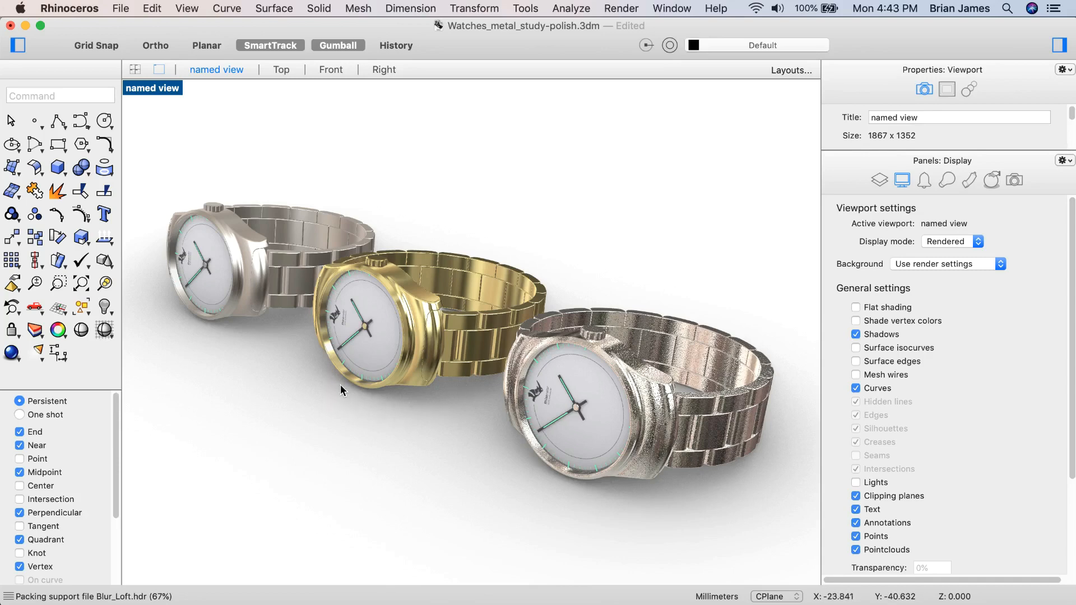
mouse_move(254, 272)
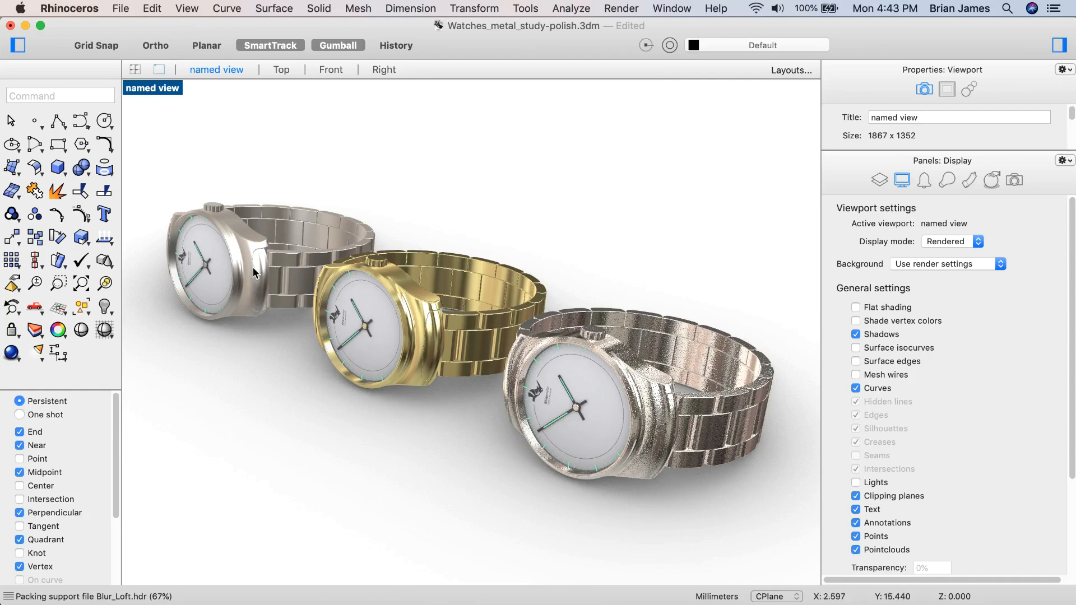
mouse_move(241, 241)
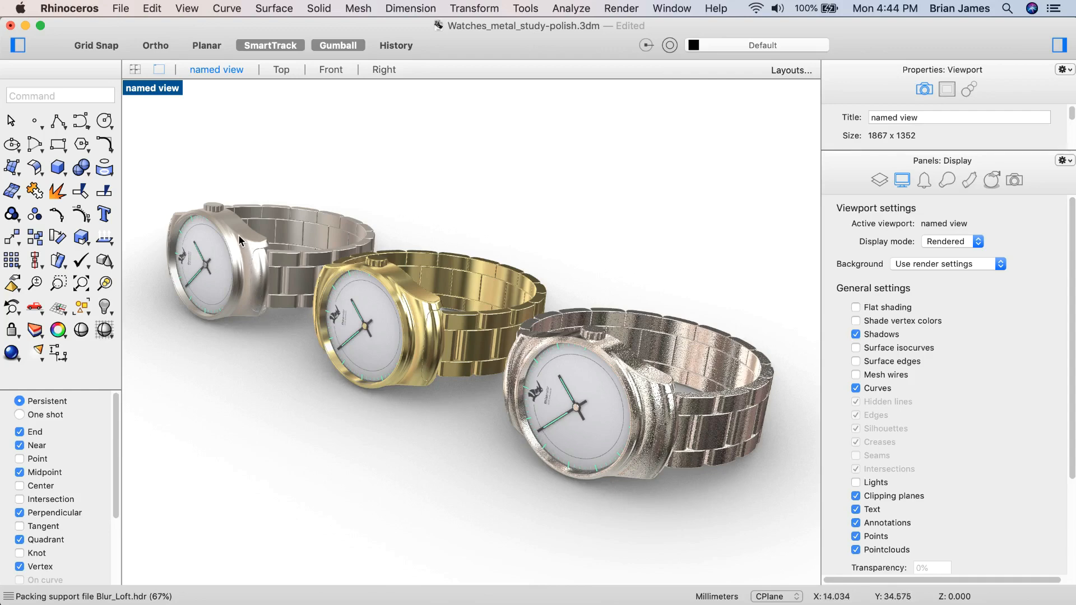
mouse_move(659, 415)
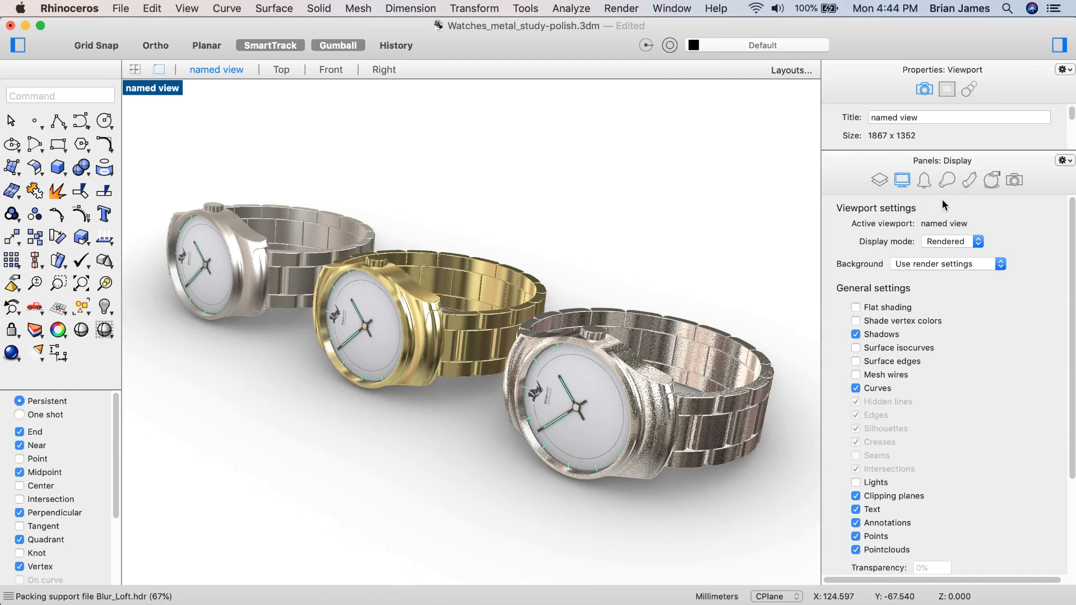
mouse_move(984, 180)
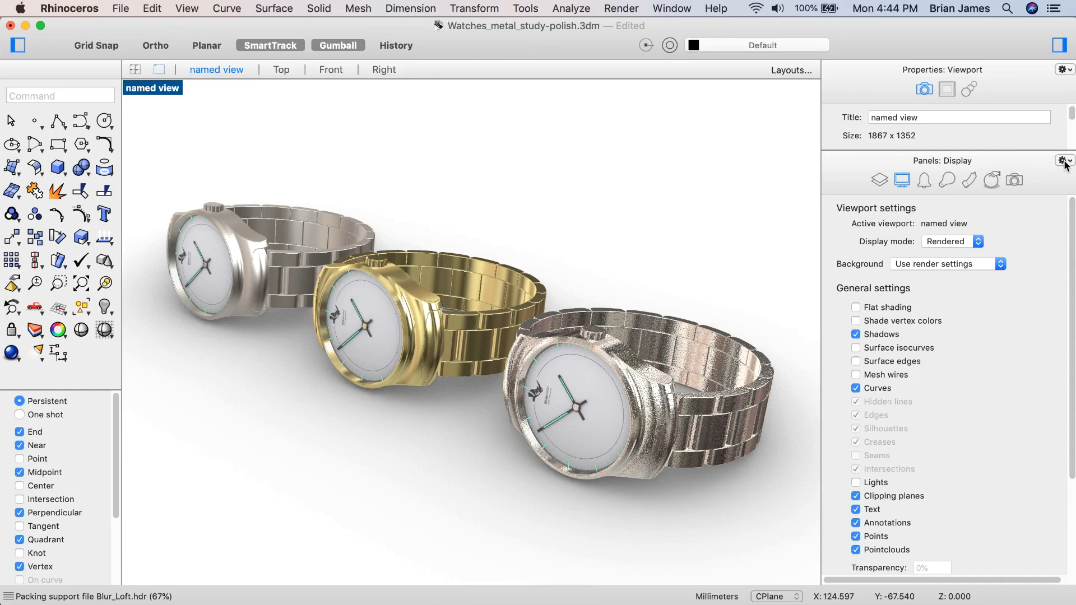
- Dismiss the panel list and open the Rhinoceros application menu toward Preferences
left_click(1067, 161)
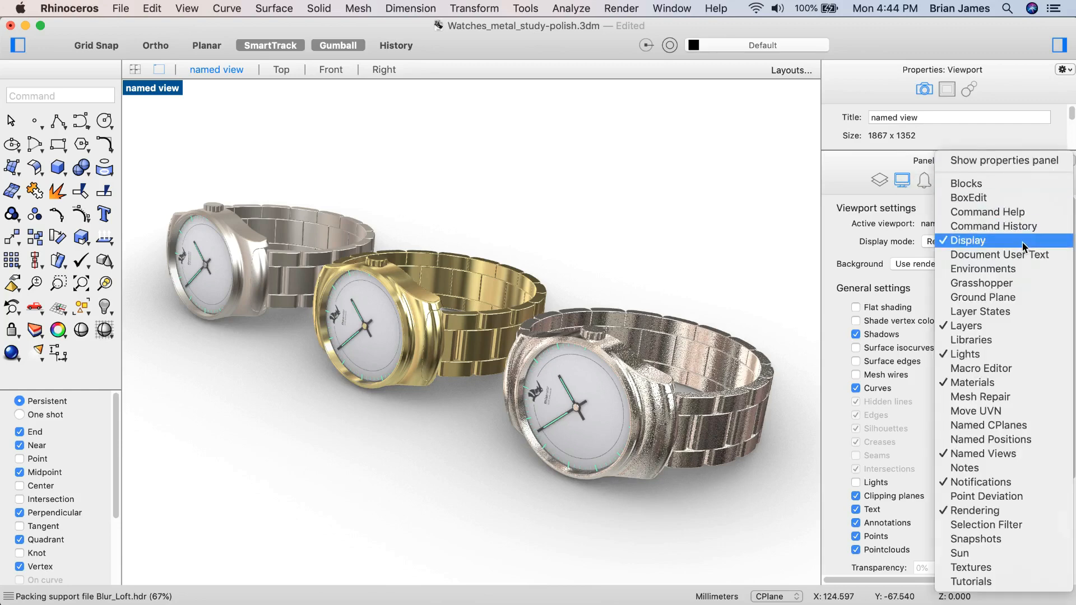
left_click(969, 241)
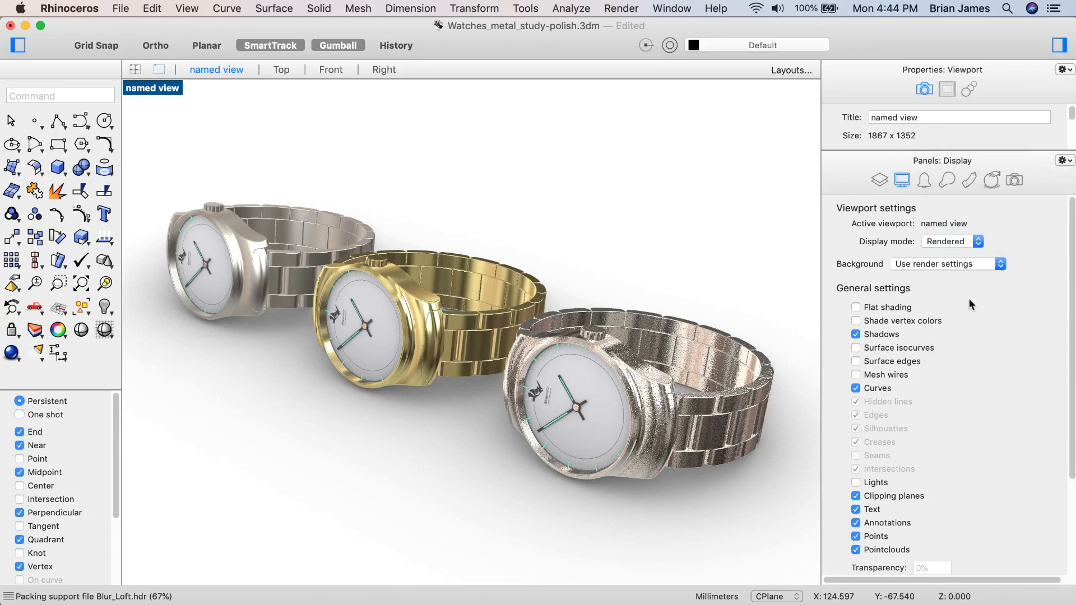
mouse_move(990, 320)
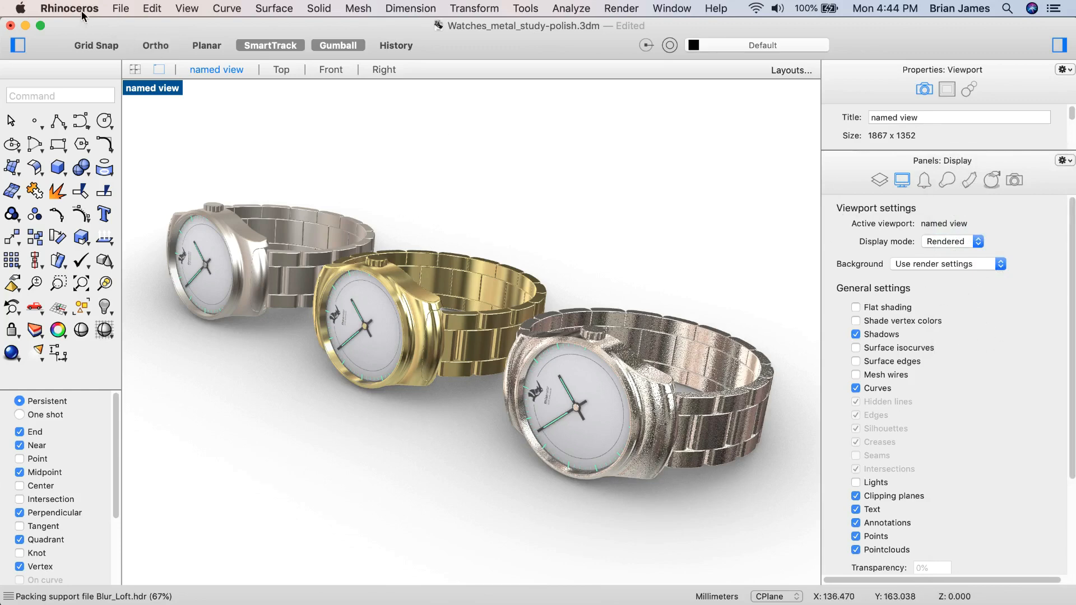
left_click(69, 9)
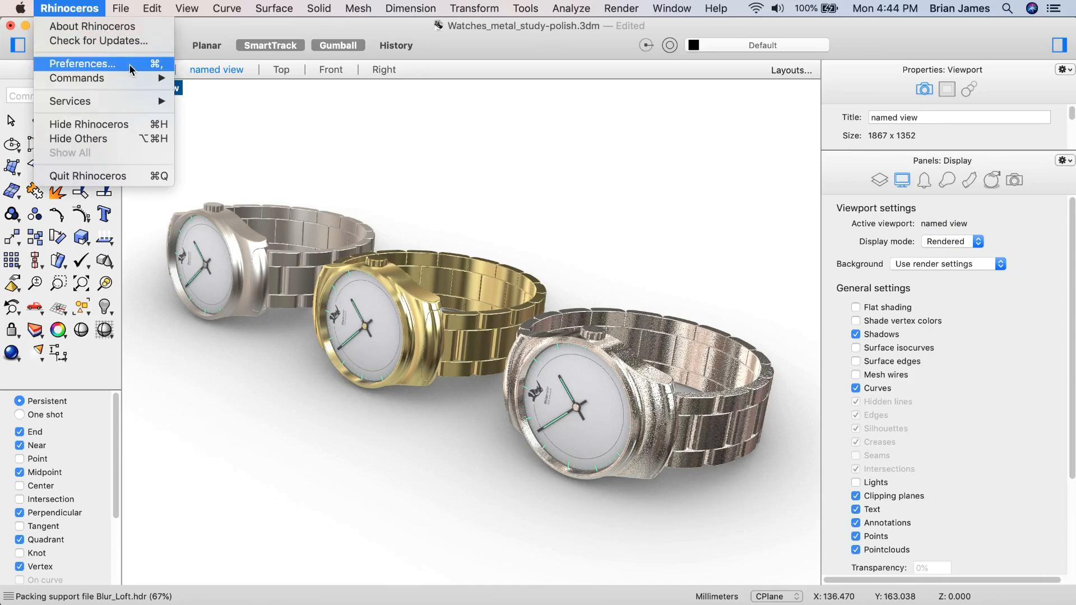
mouse_move(374, 153)
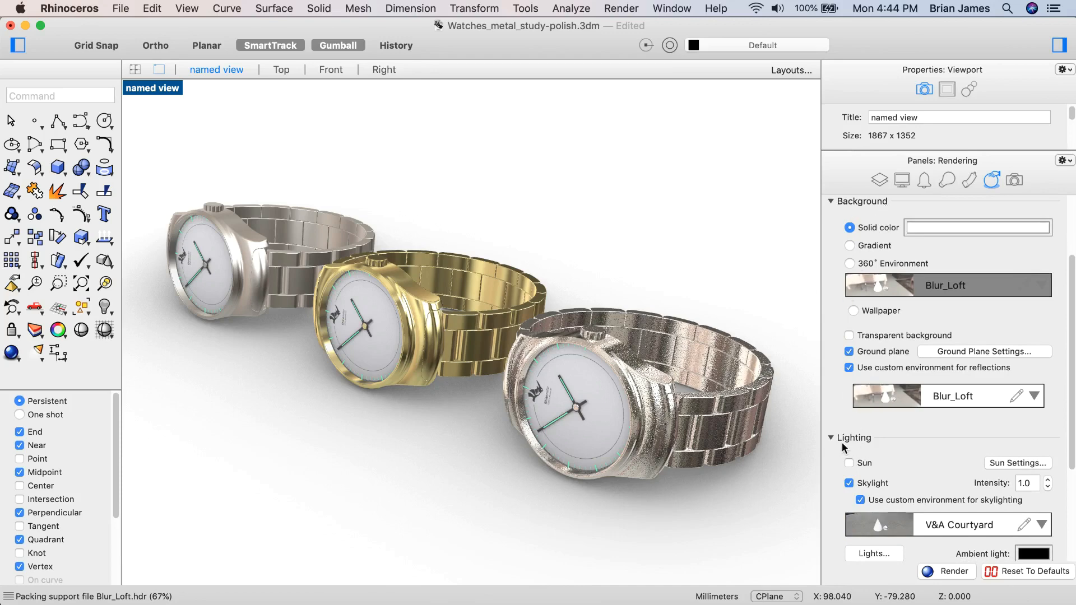
- In the Rendering panel, toggle Ground plane off and on, then scroll to Current Renderer
left_click(849, 462)
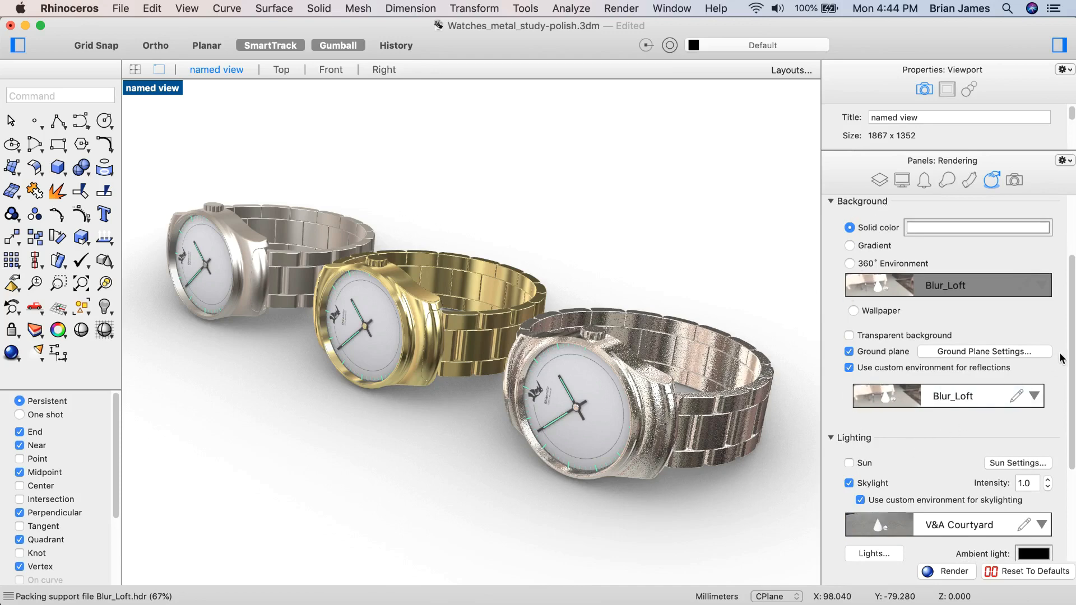
left_click(849, 352)
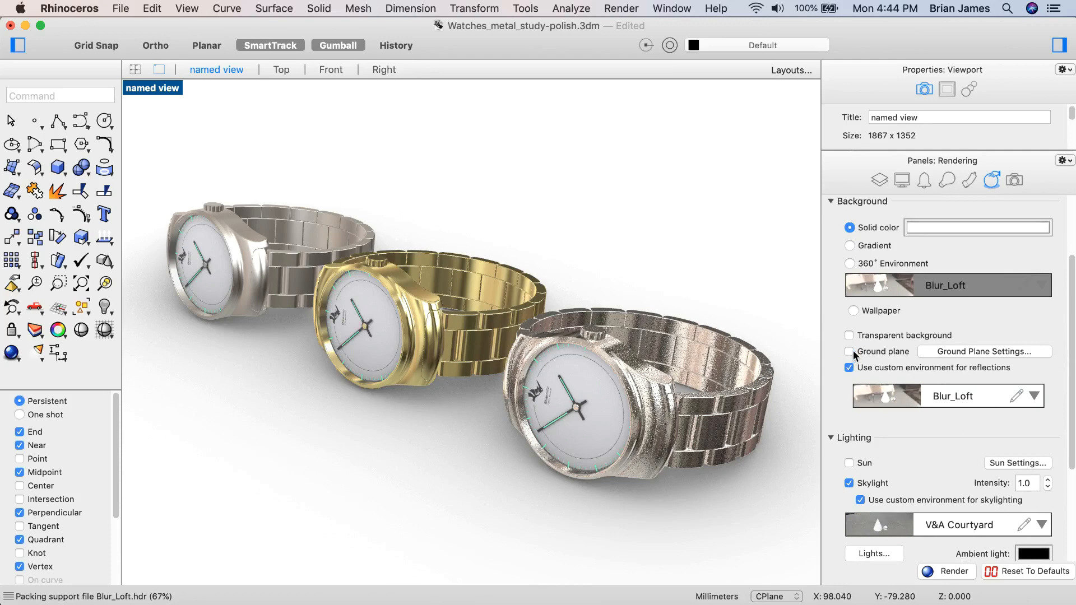
left_click(850, 352)
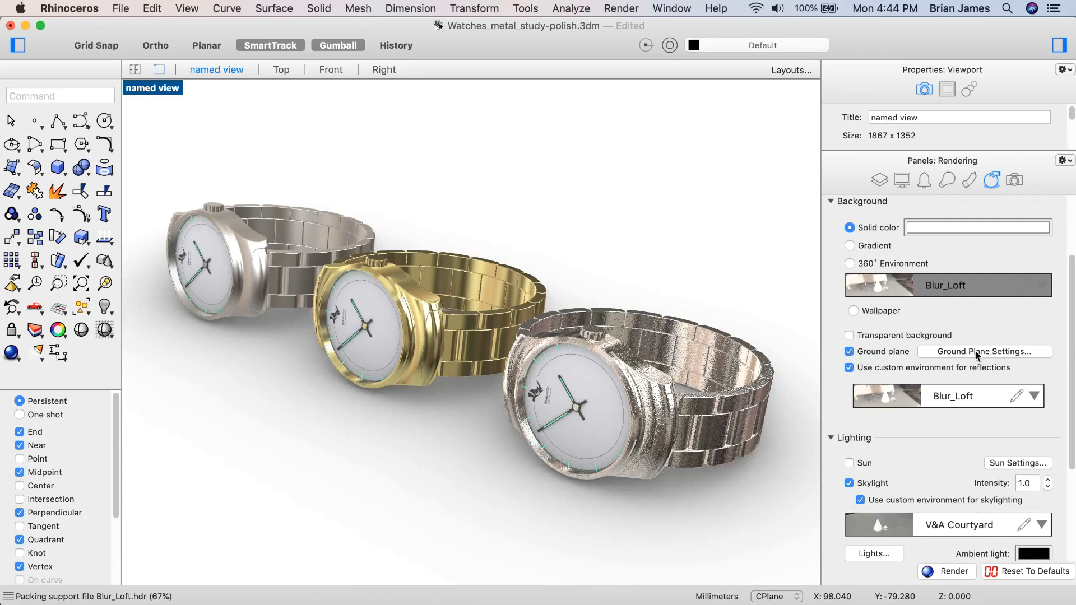
mouse_move(982, 360)
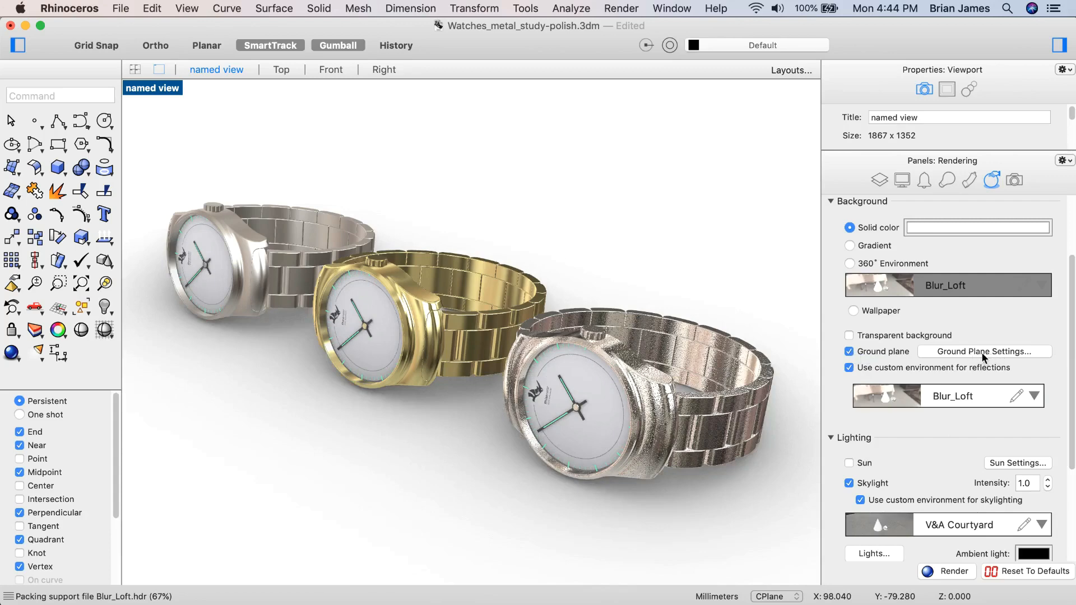
mouse_move(529, 456)
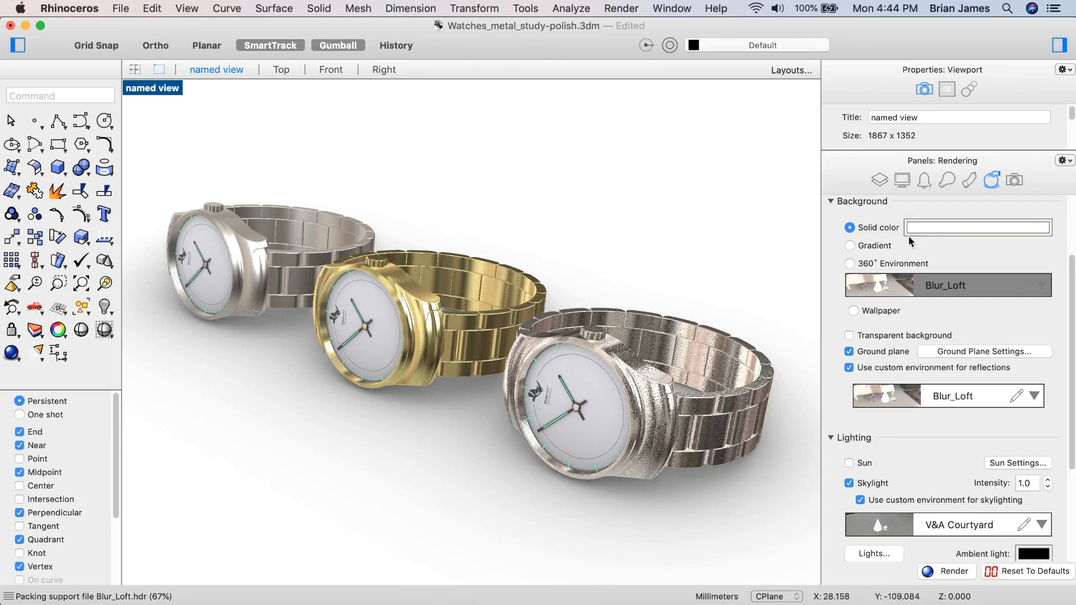
left_click(976, 226)
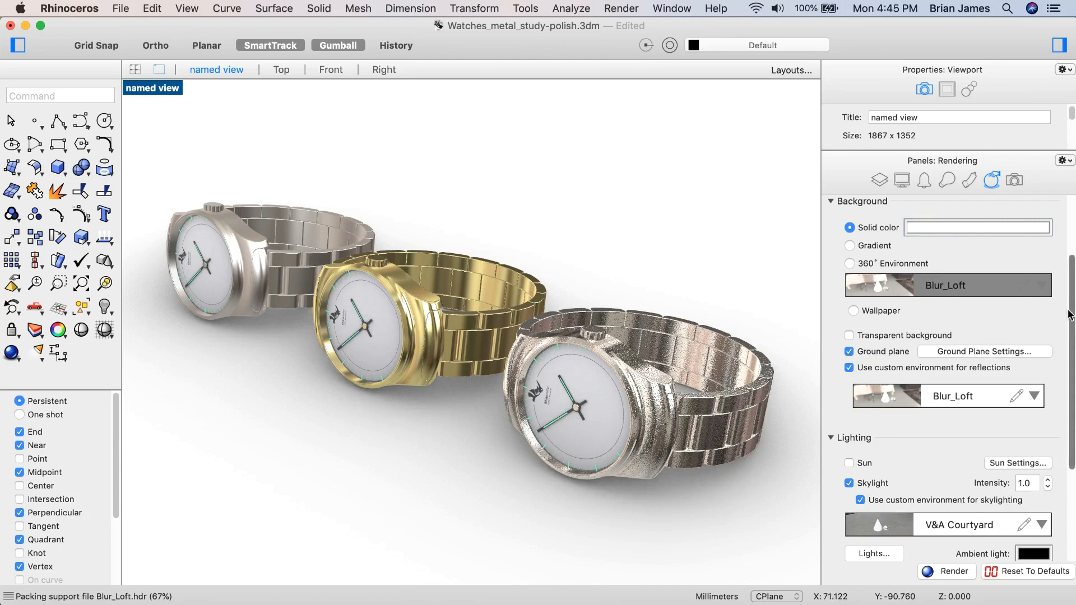
scroll("down", 3)
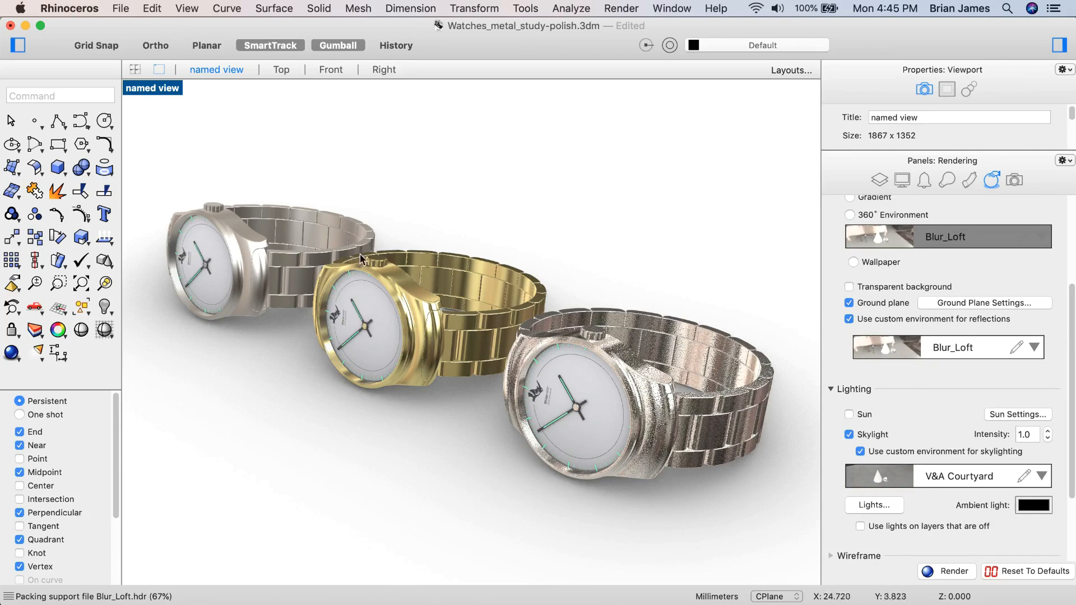
mouse_move(1070, 343)
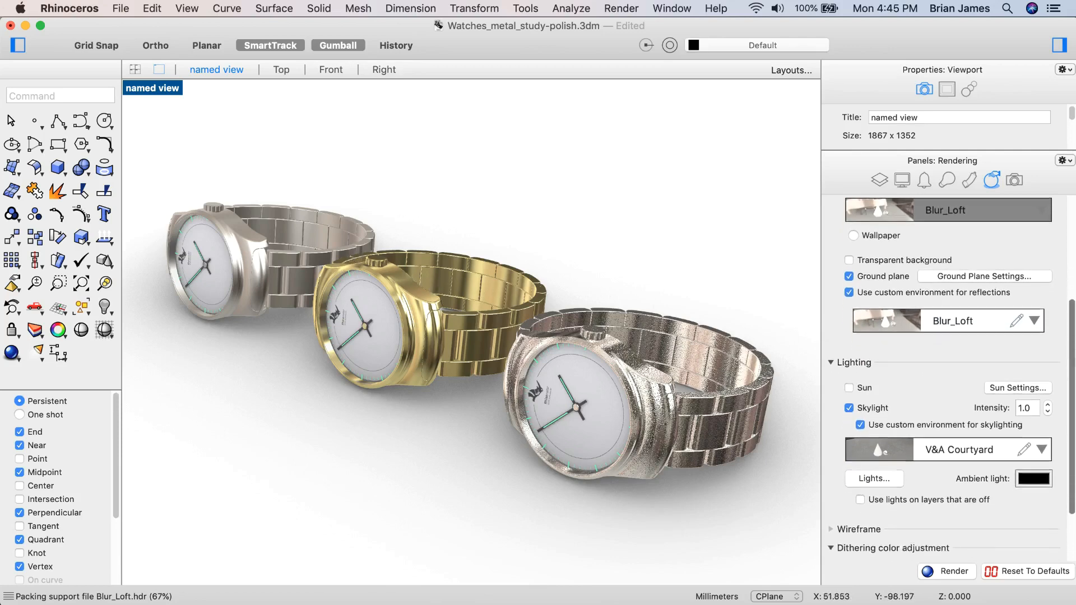
scroll("down", 3)
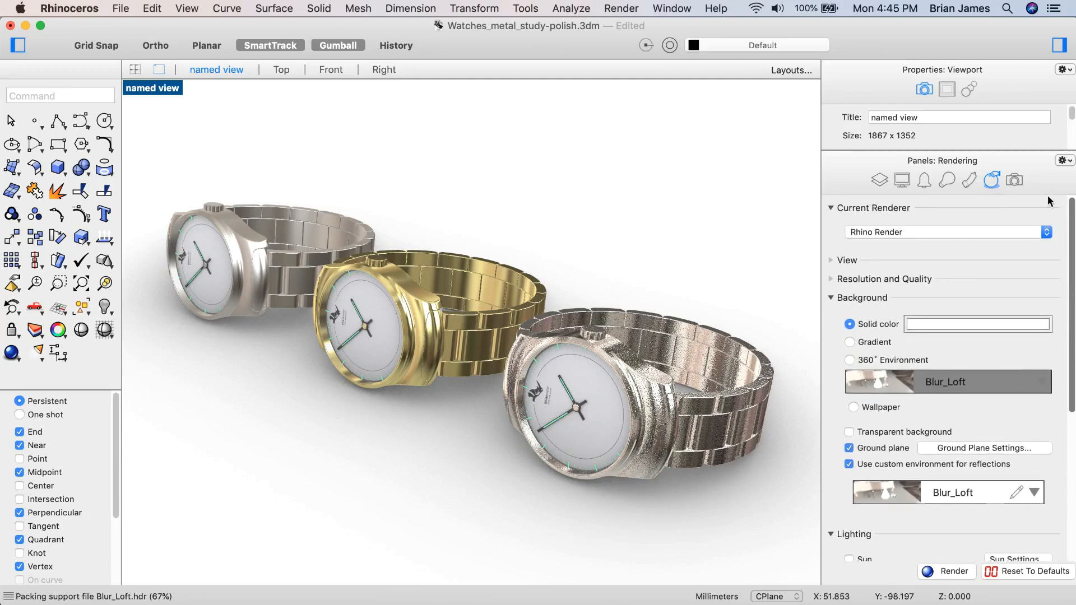
- Browse document materials, view Gold then Glass, and check the IOR presets keeping 1.56
left_click(992, 180)
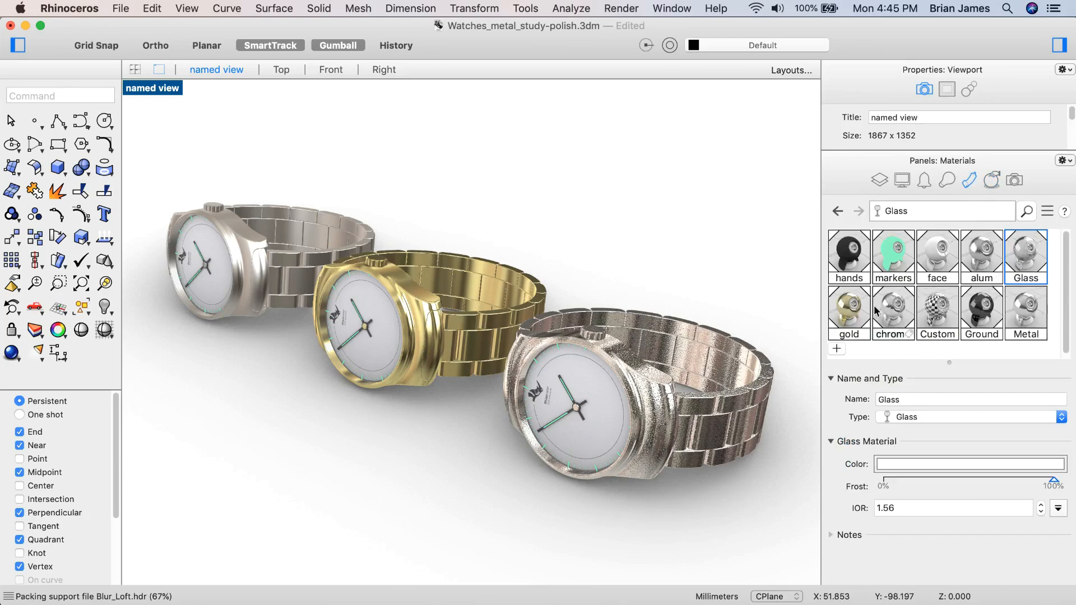
mouse_move(986, 355)
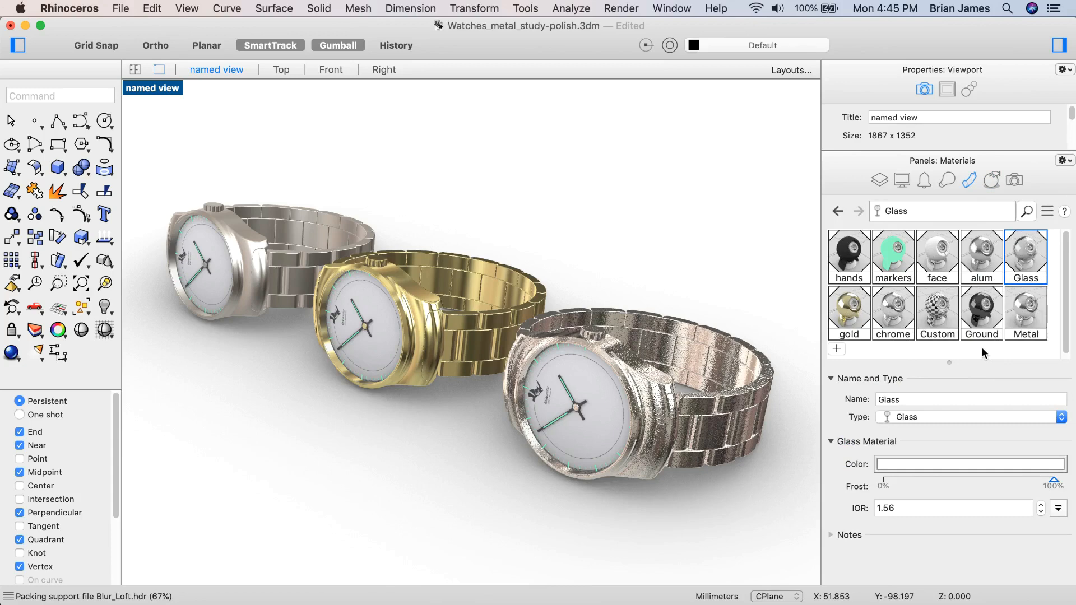
left_click(837, 350)
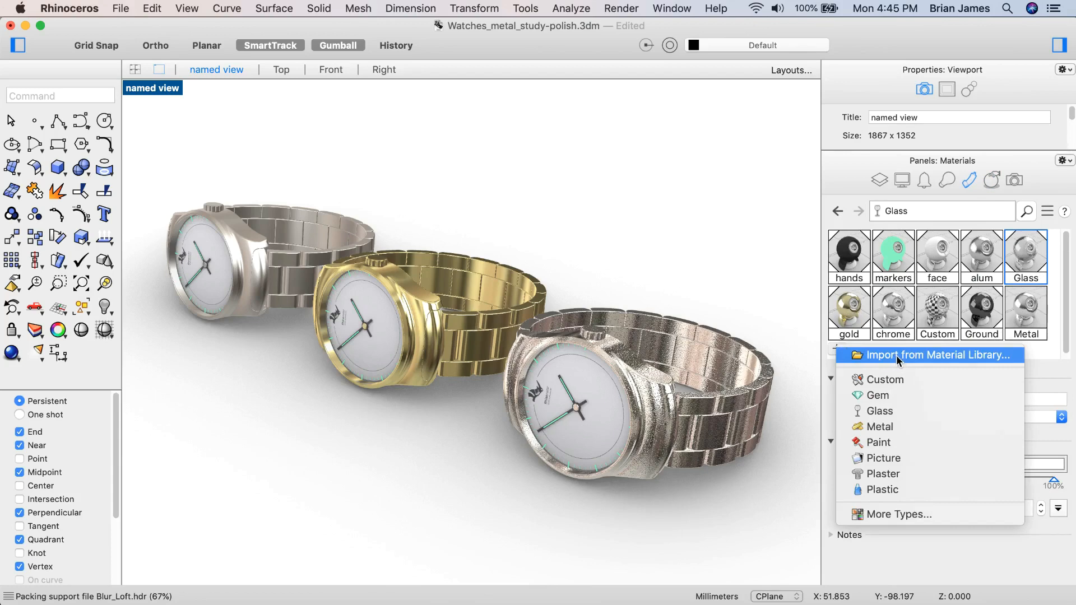
mouse_move(908, 465)
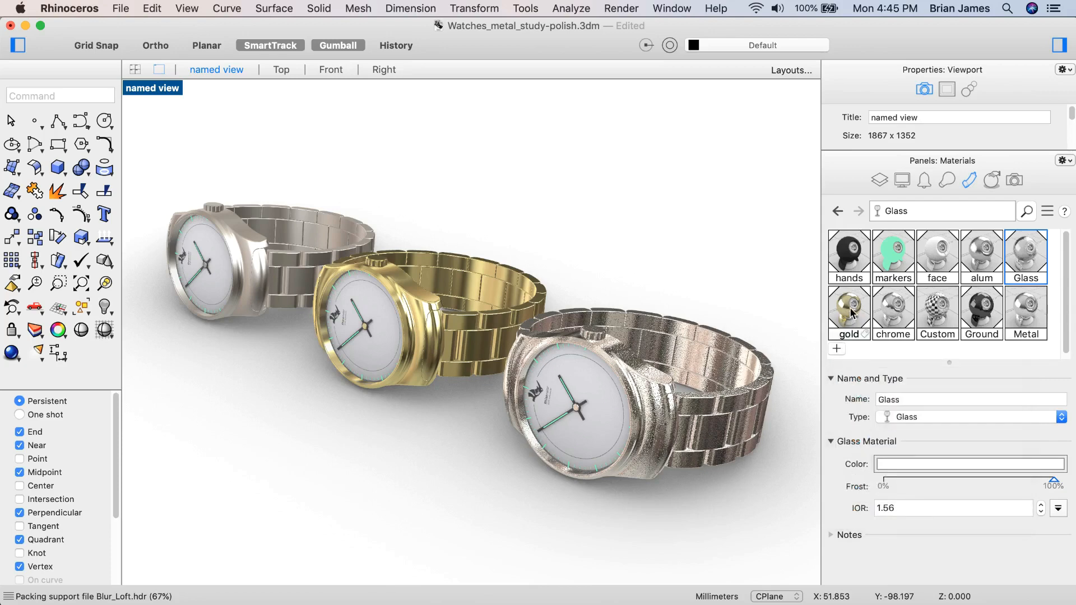
left_click(849, 312)
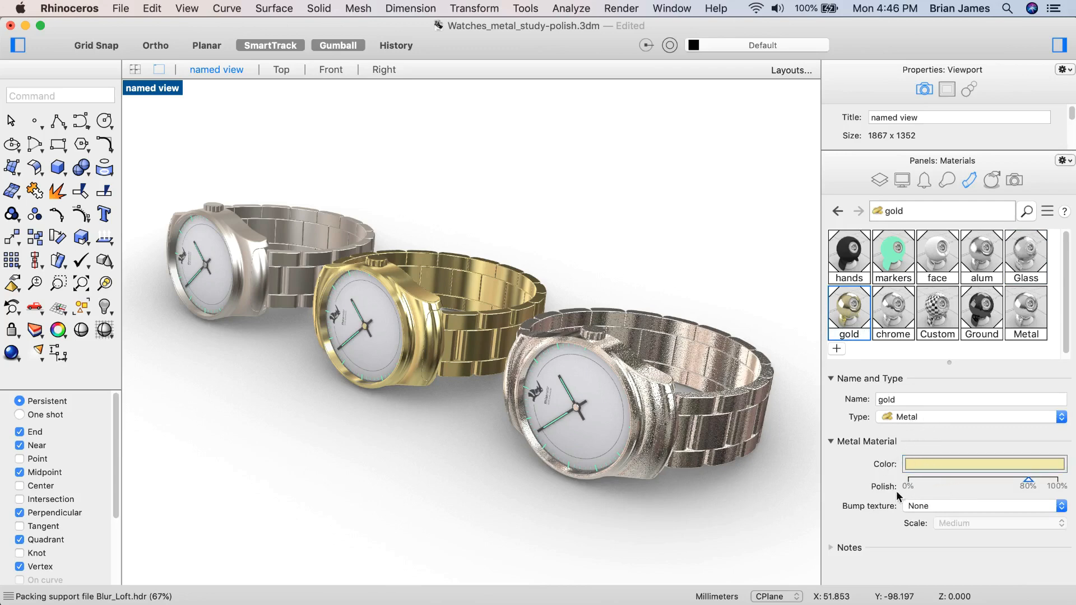
mouse_move(907, 516)
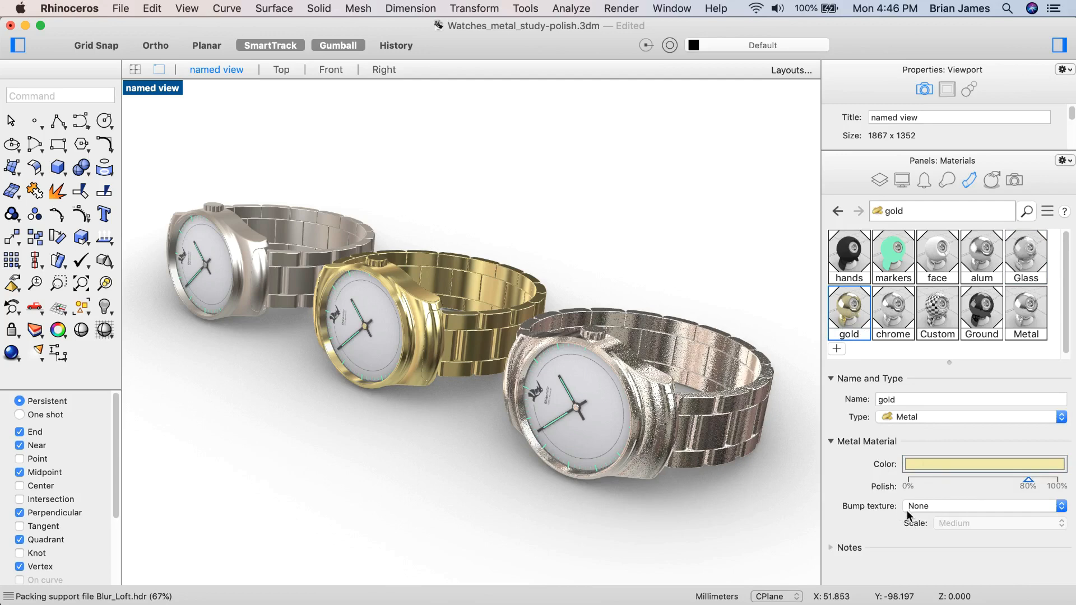
mouse_move(947, 282)
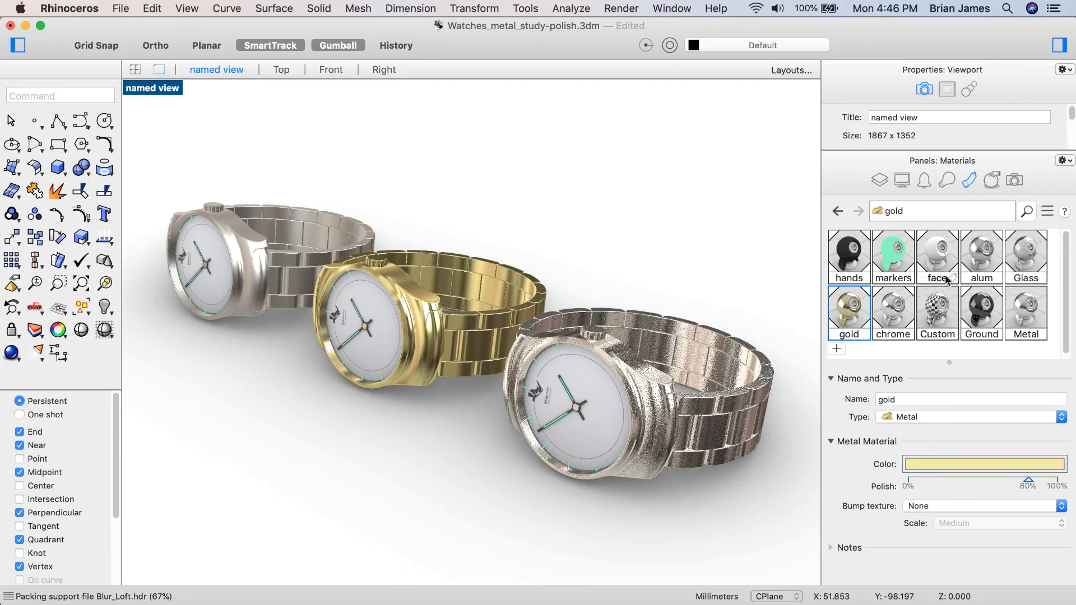
left_click(1025, 257)
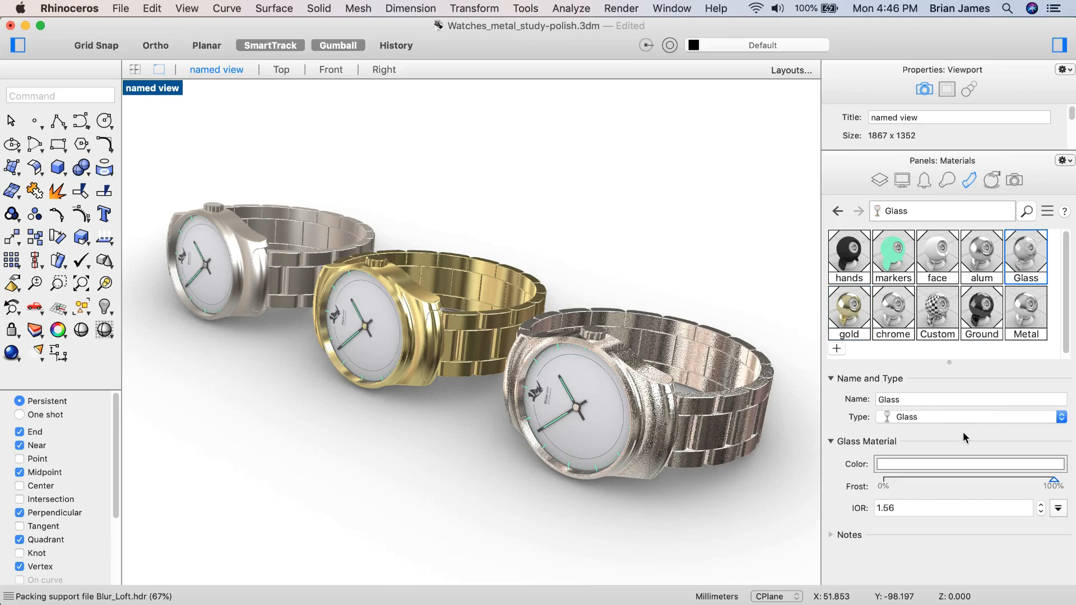
mouse_move(1013, 495)
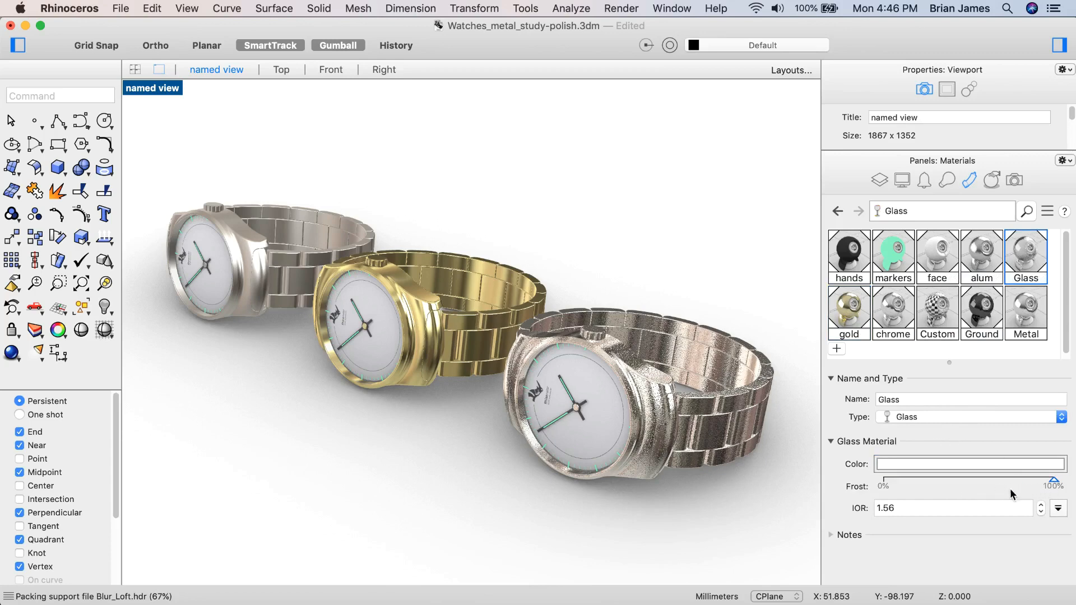
left_click(970, 464)
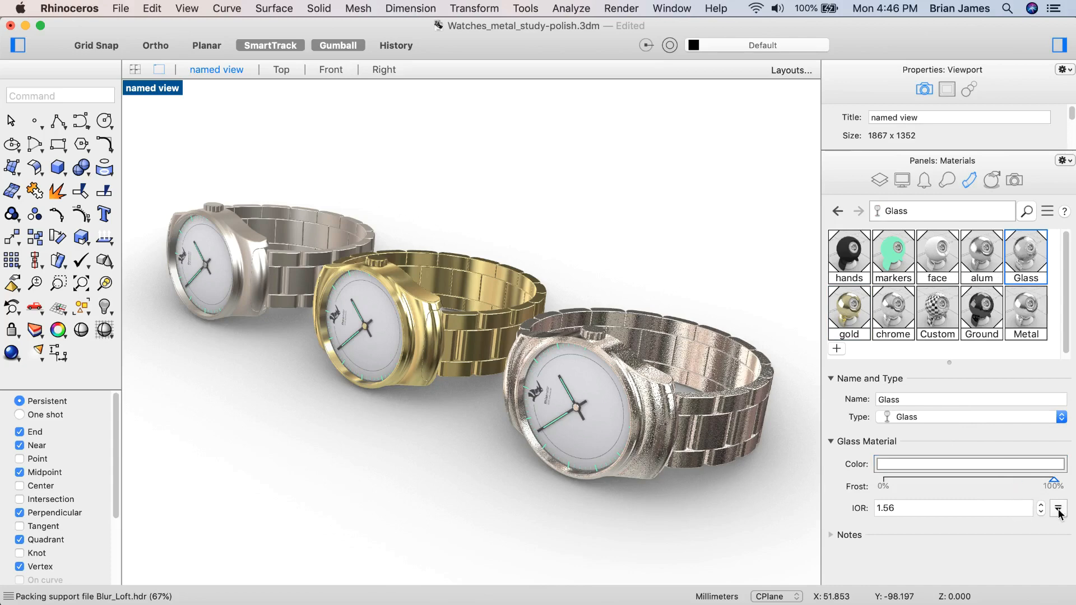
left_click(1060, 508)
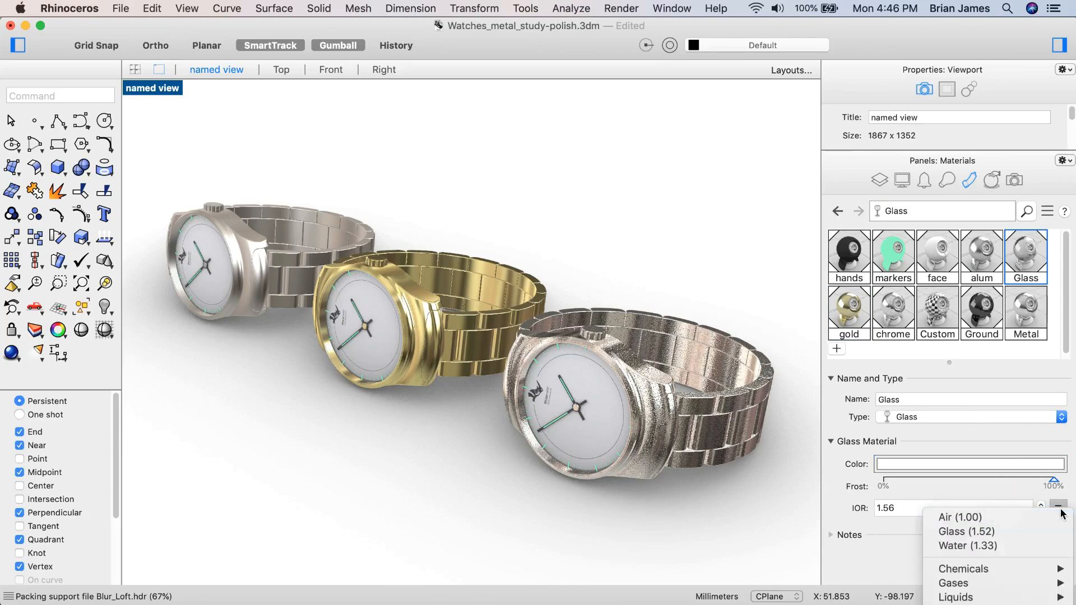
mouse_move(960, 517)
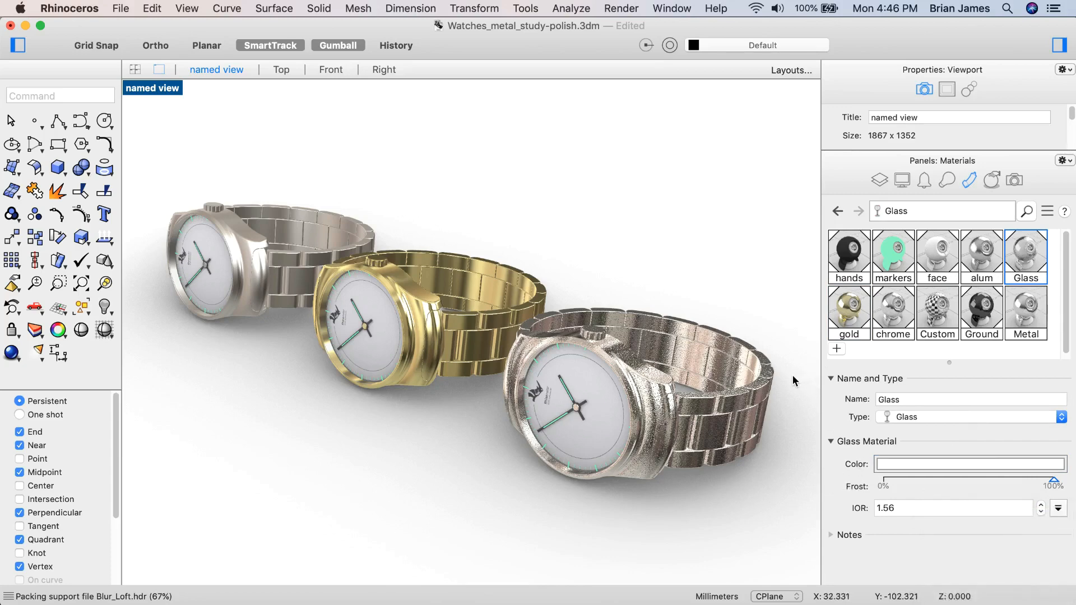
mouse_move(858, 348)
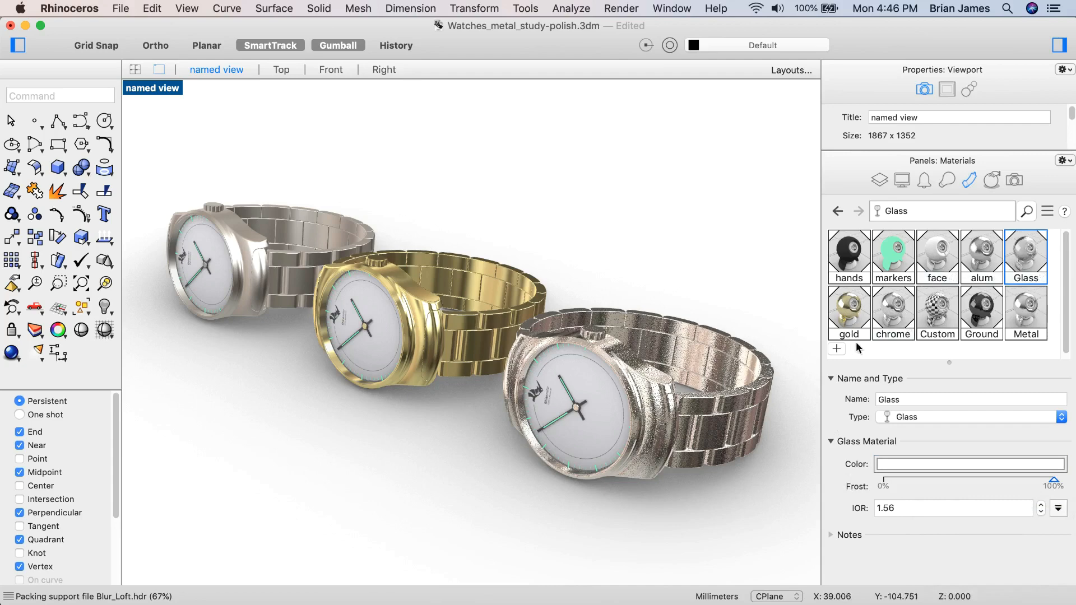
- Import from Material Library, searching 'marble' within the Render Content folder
left_click(835, 349)
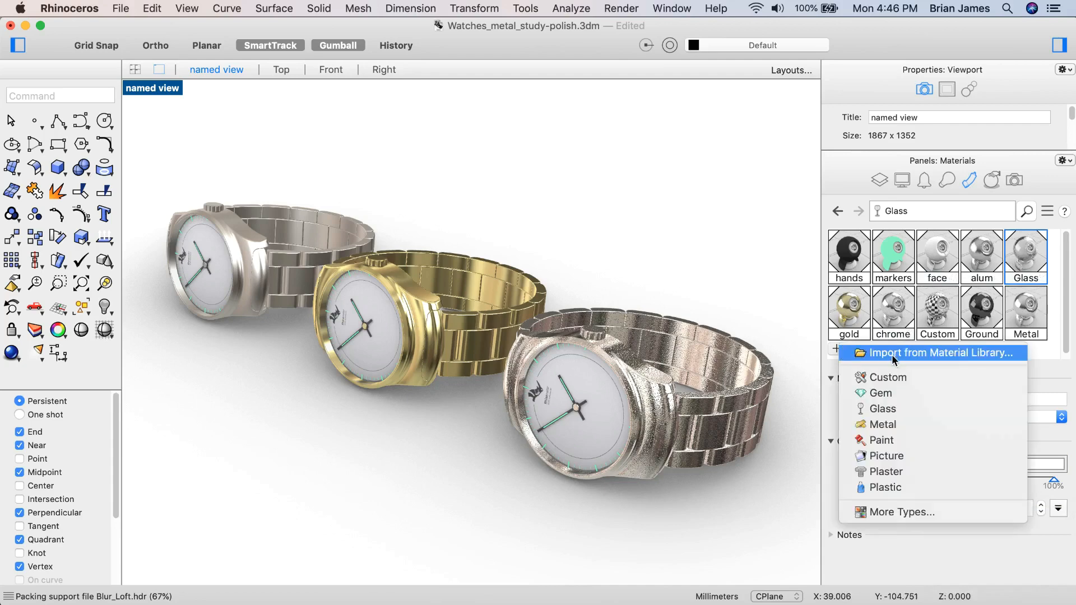
left_click(928, 352)
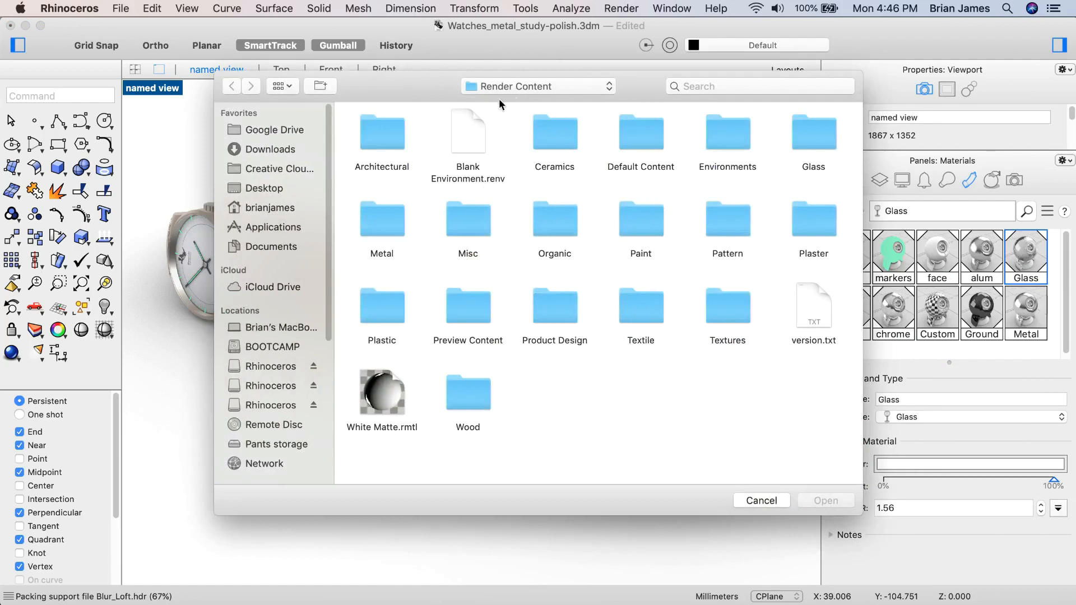
left_click(755, 86)
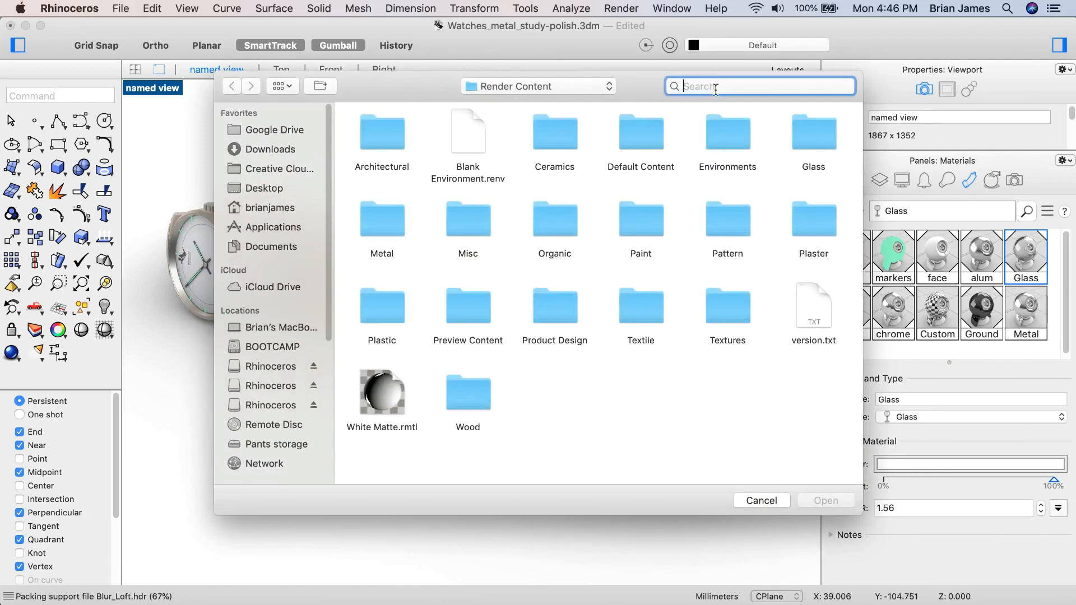
type("s")
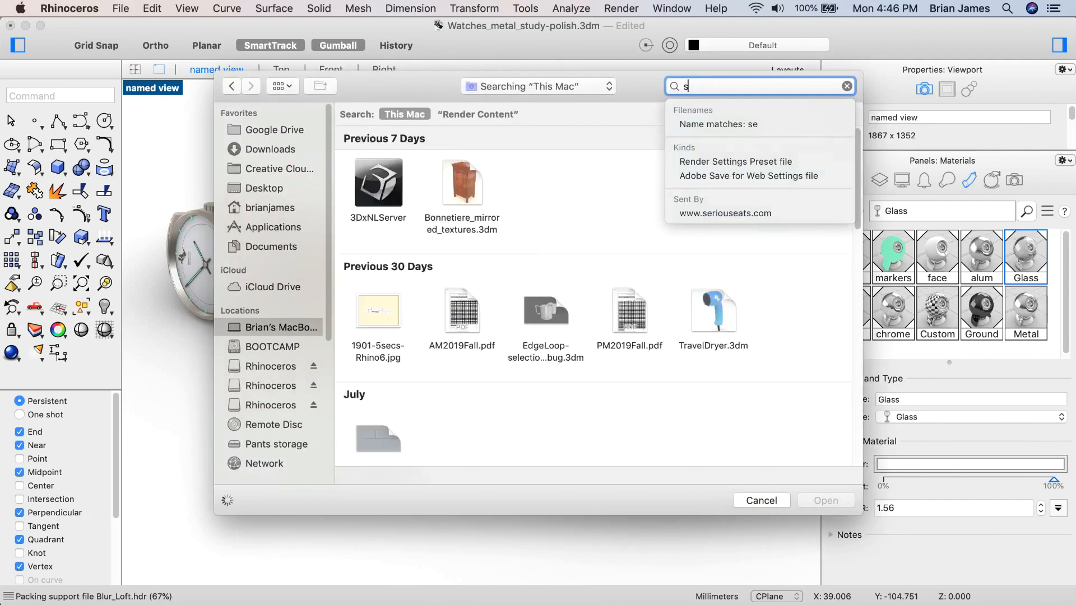
type("marble")
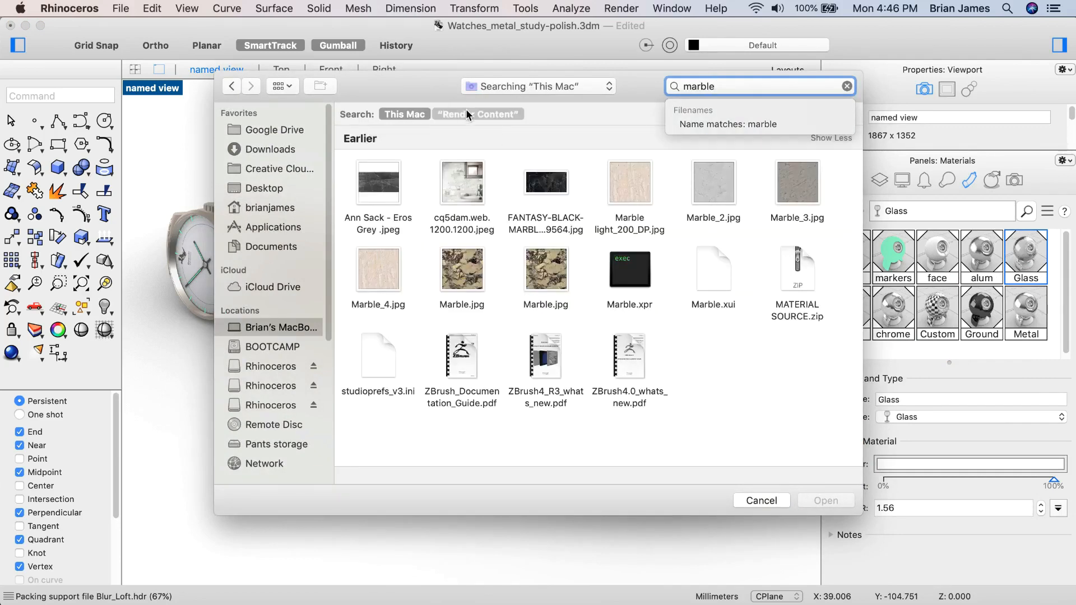
left_click(478, 114)
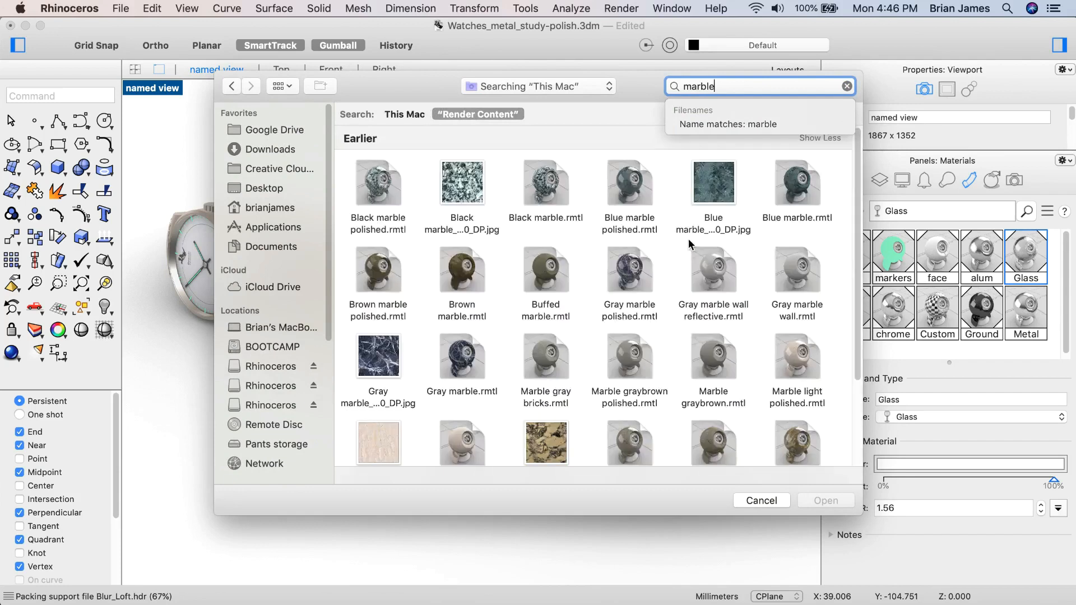
left_click(278, 86)
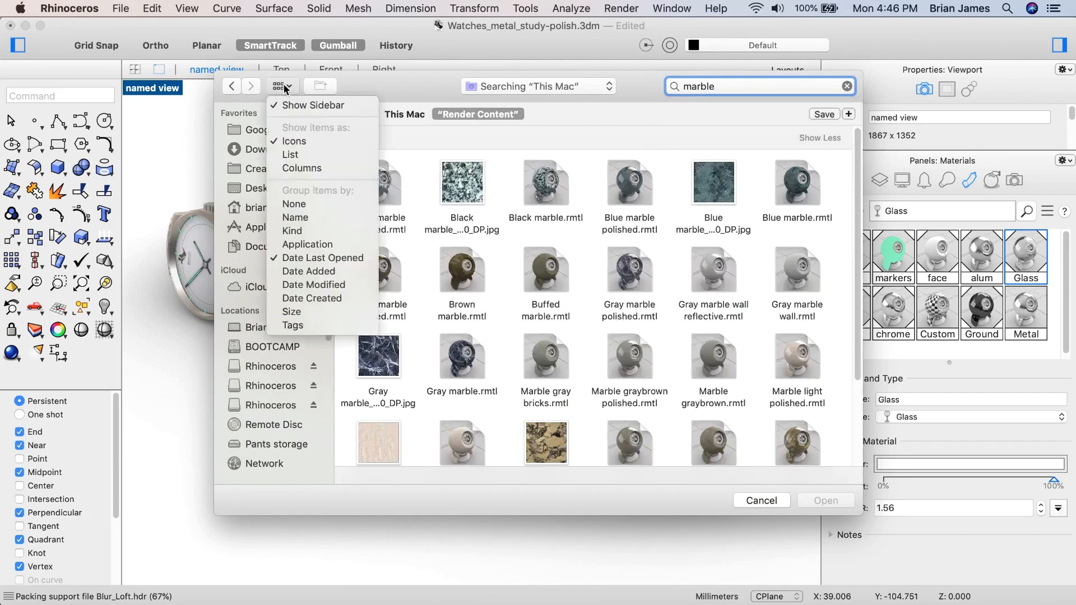
mouse_move(593, 121)
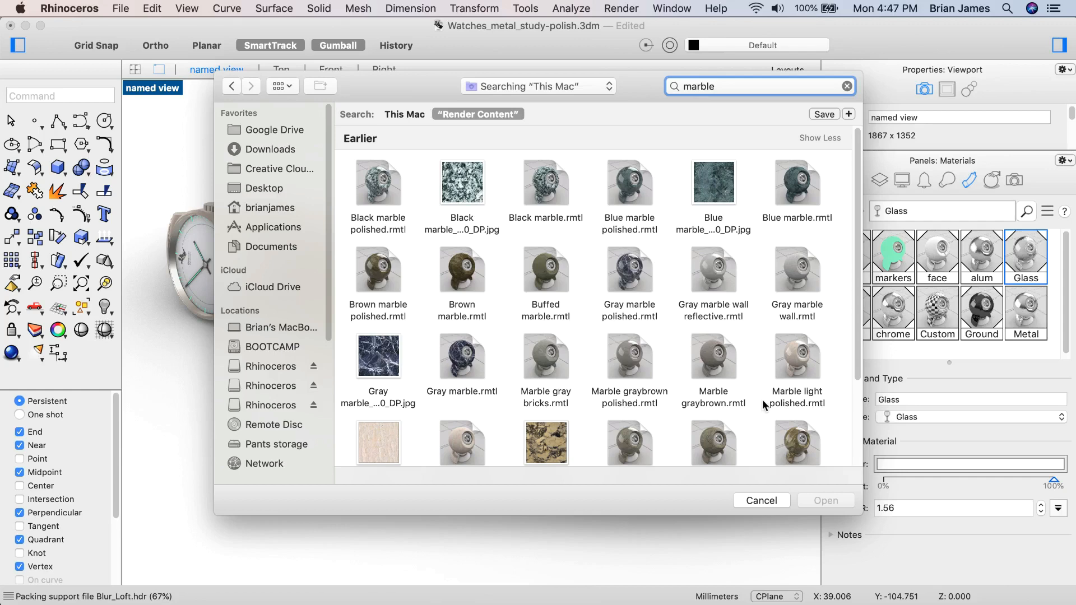
- Cancel the material import and set the viewport Display mode to Raytraced
left_click(761, 500)
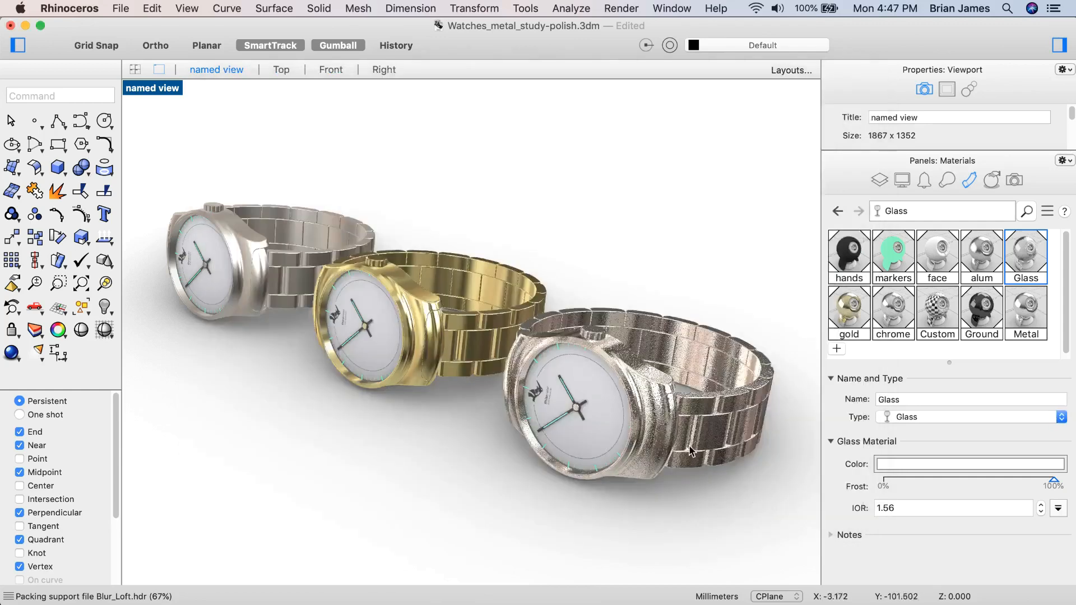
mouse_move(710, 322)
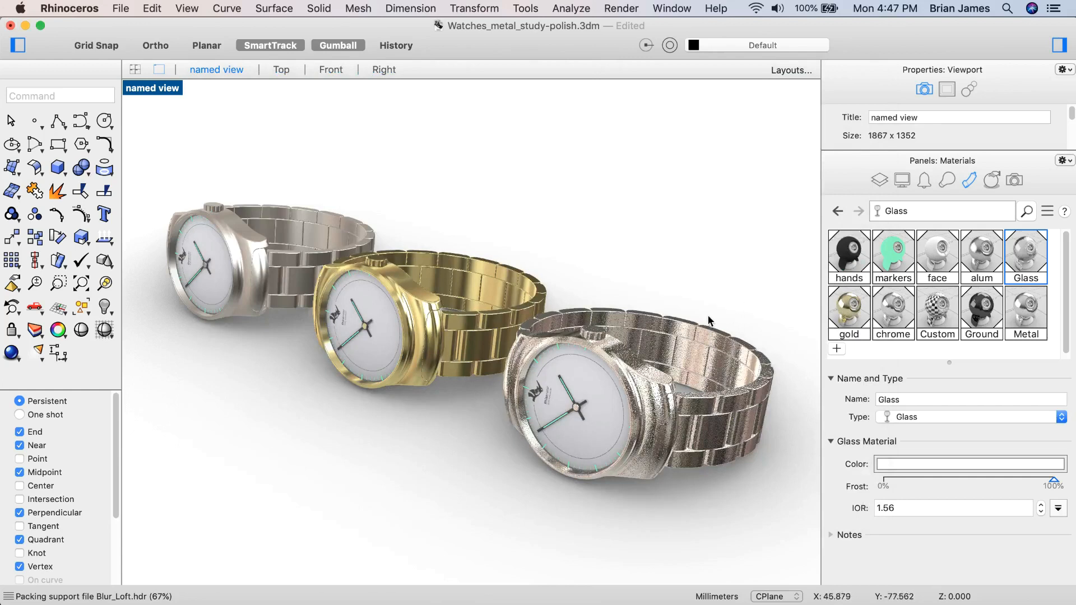
mouse_move(904, 182)
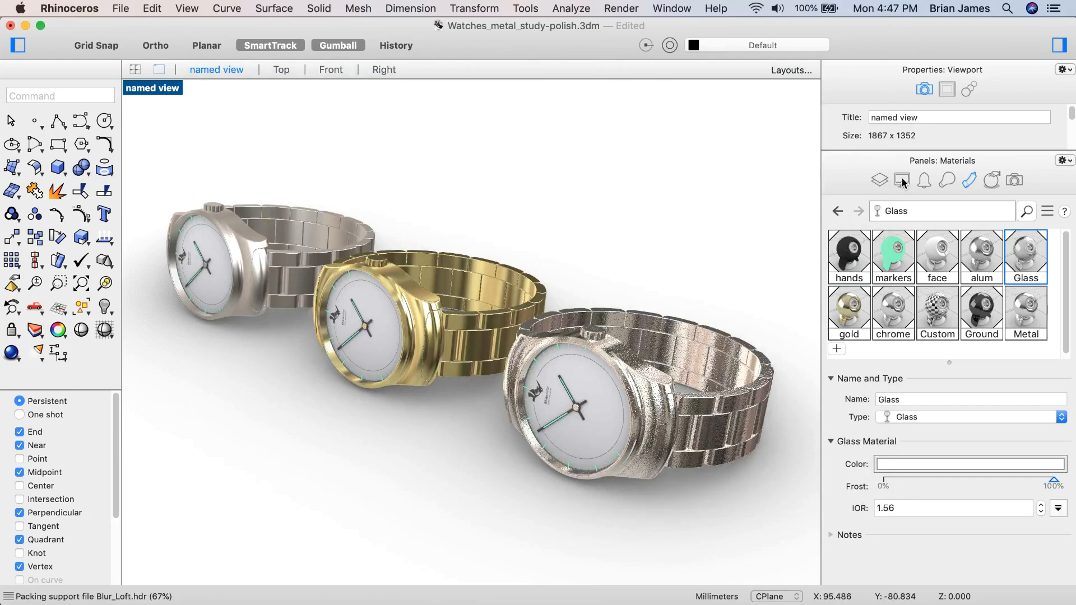
left_click(901, 180)
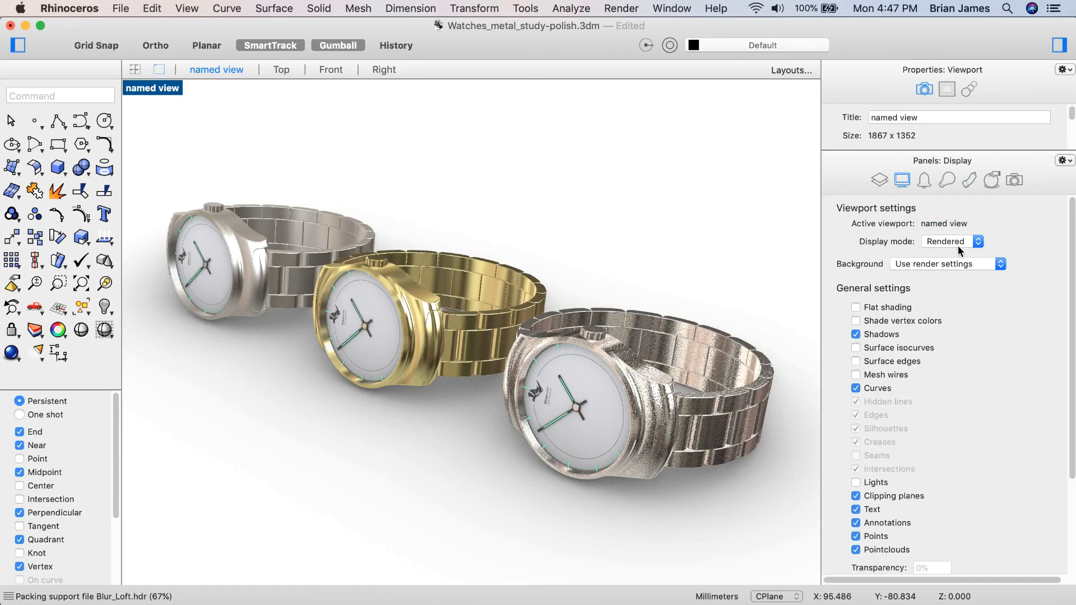
left_click(951, 241)
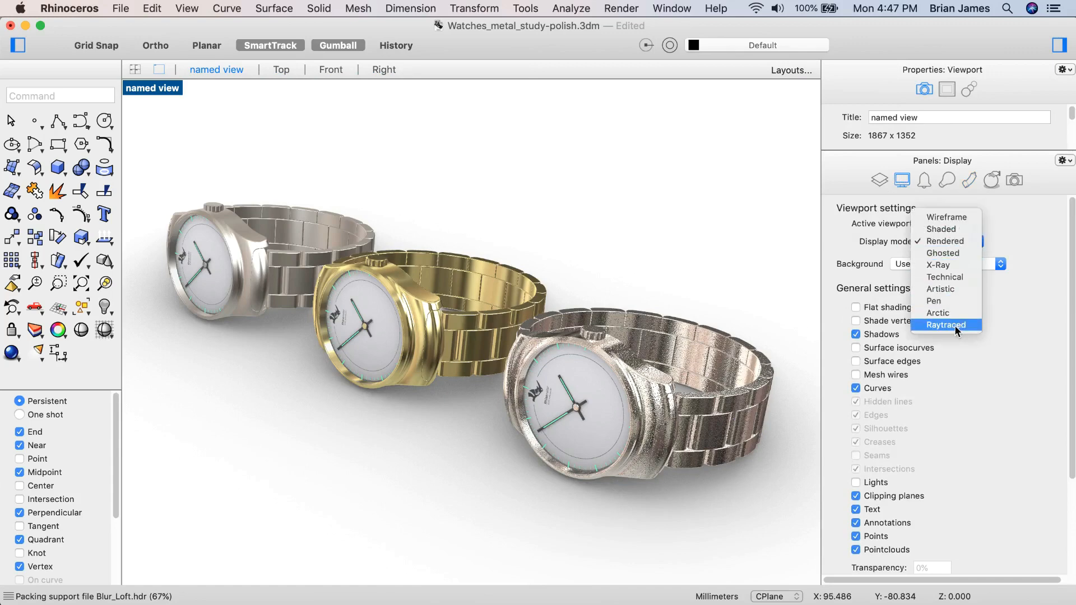
left_click(946, 324)
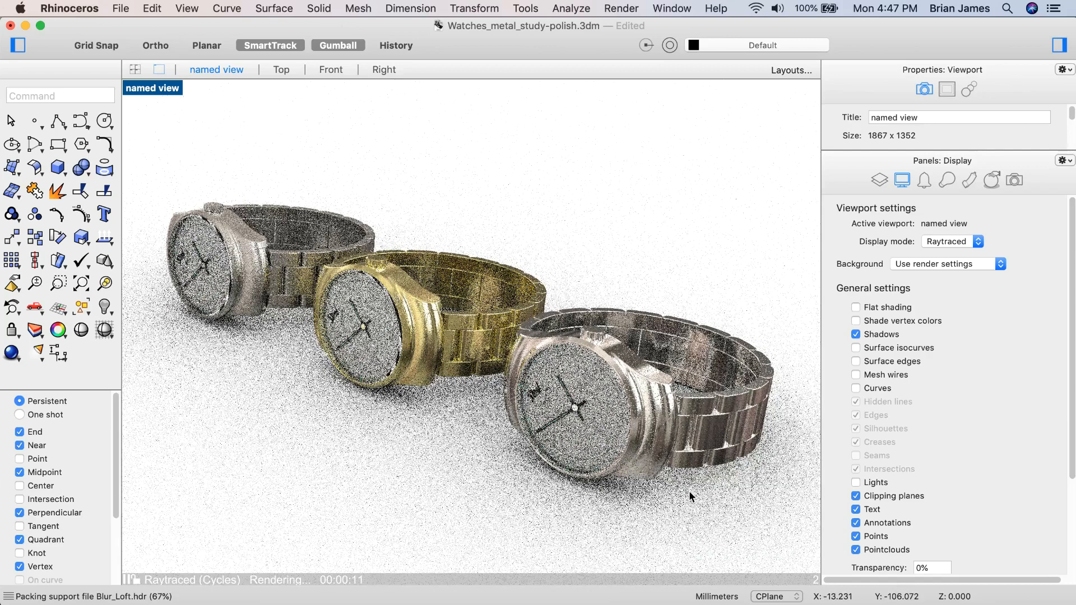
mouse_move(687, 496)
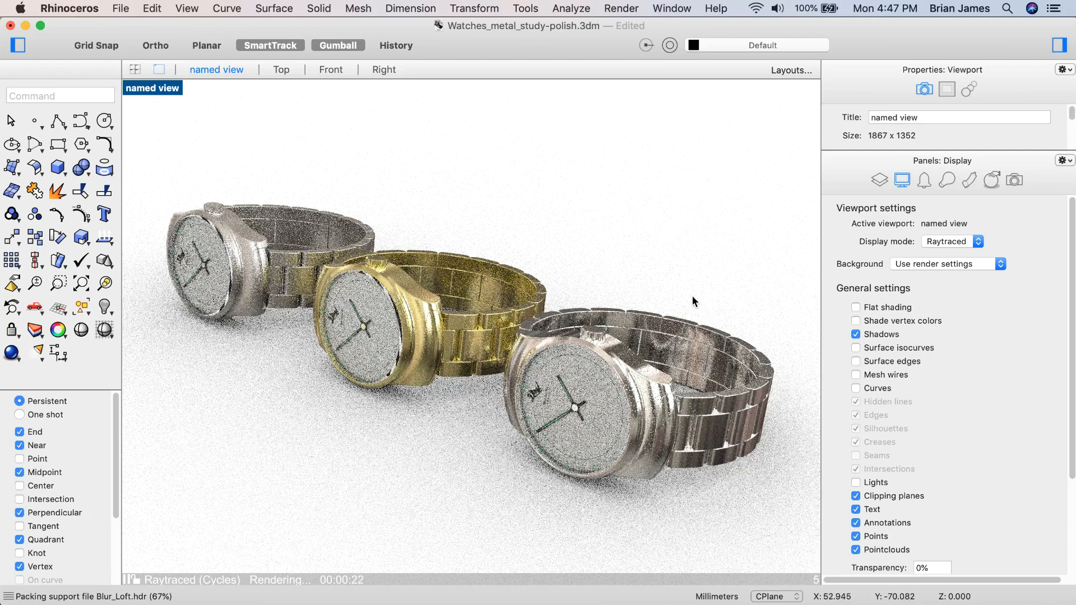
mouse_move(699, 300)
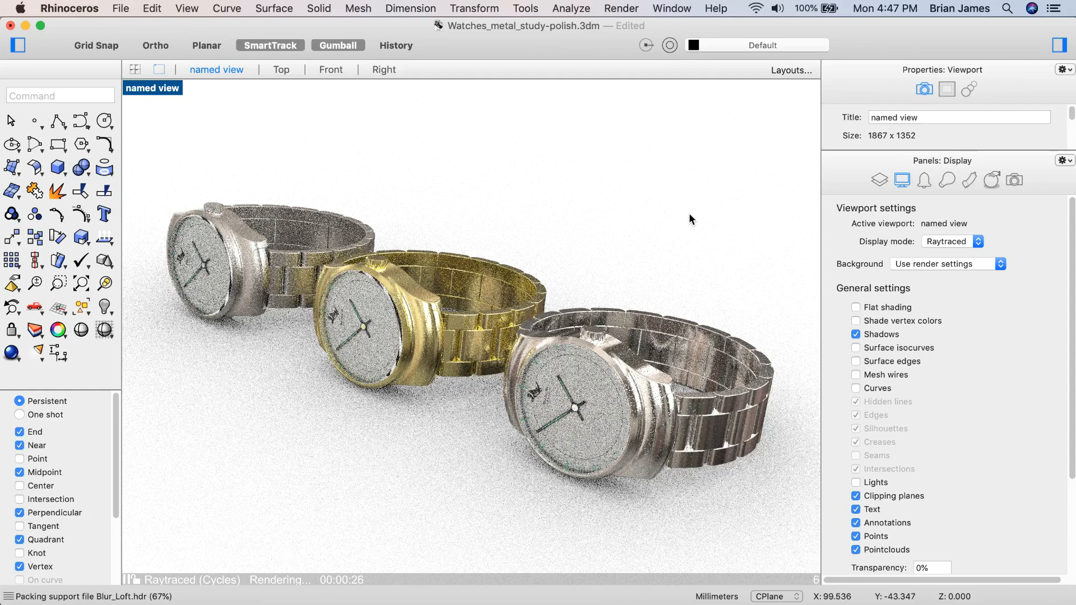
mouse_move(679, 238)
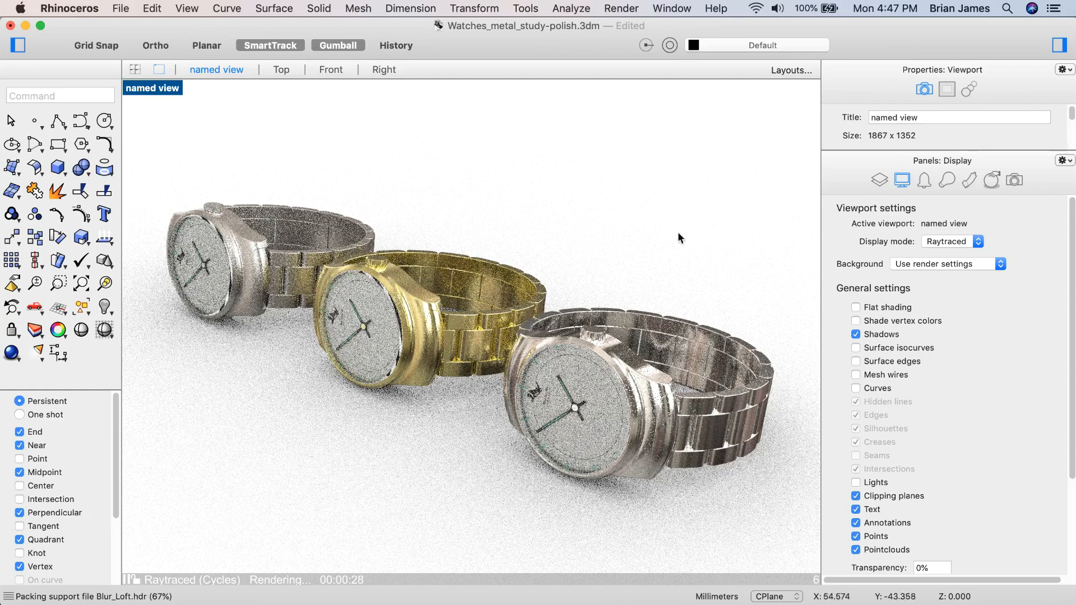
mouse_move(684, 239)
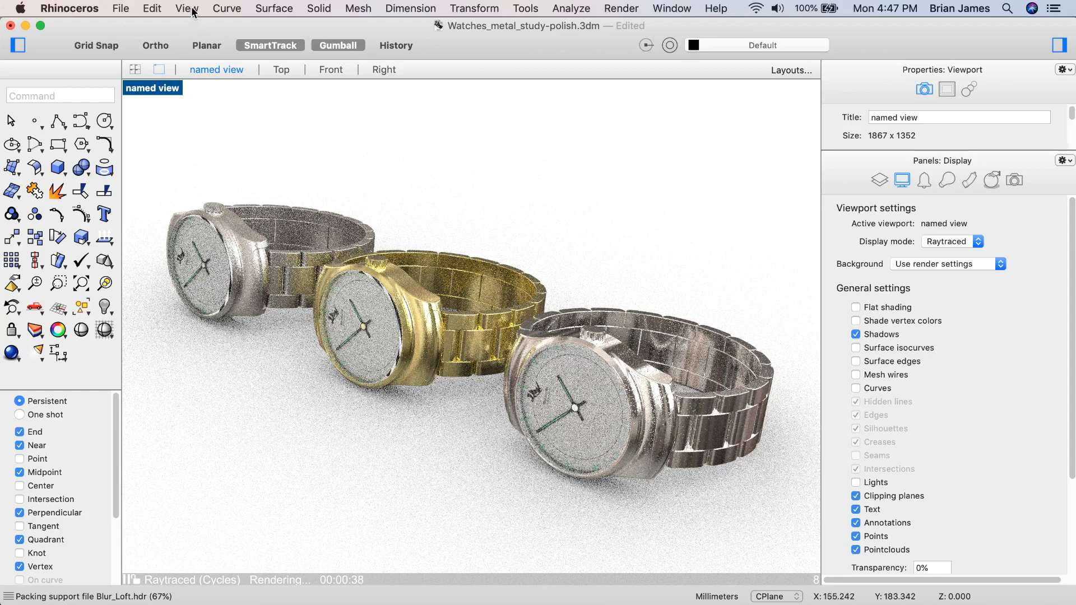
left_click(187, 9)
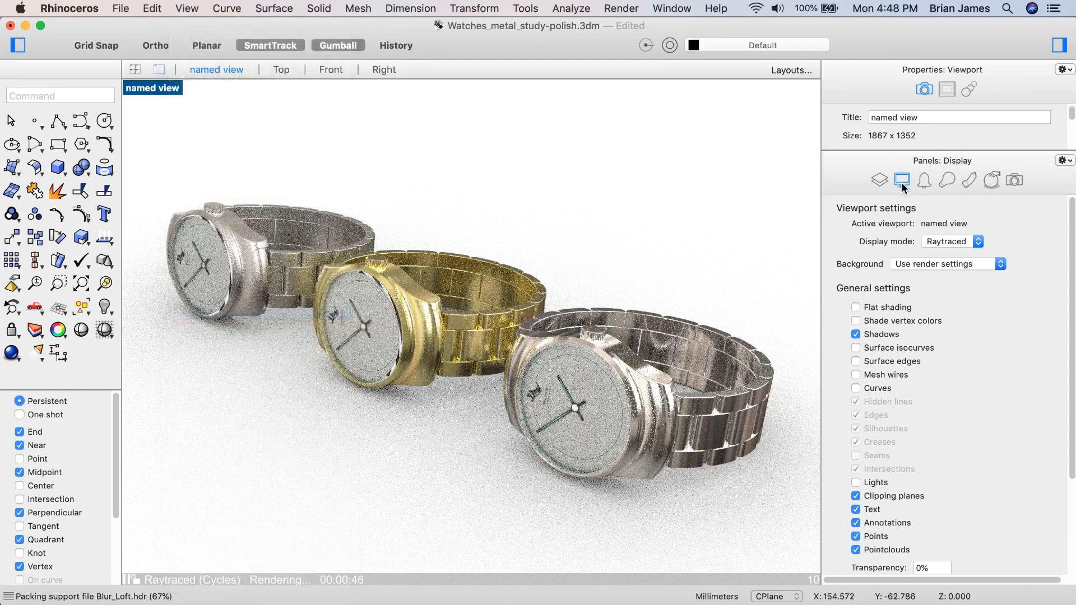
left_click(950, 241)
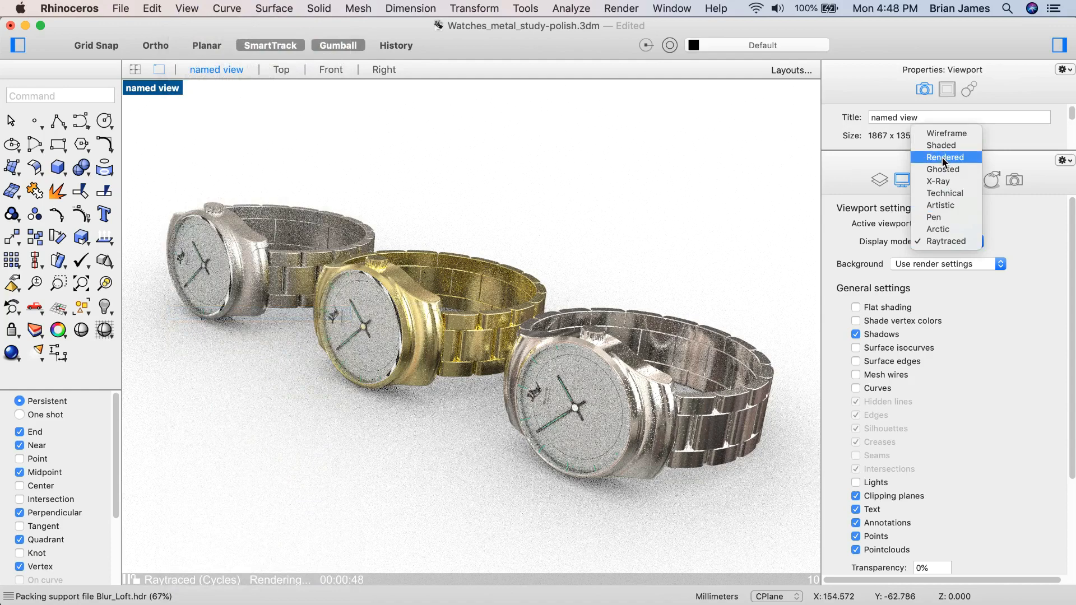
left_click(945, 157)
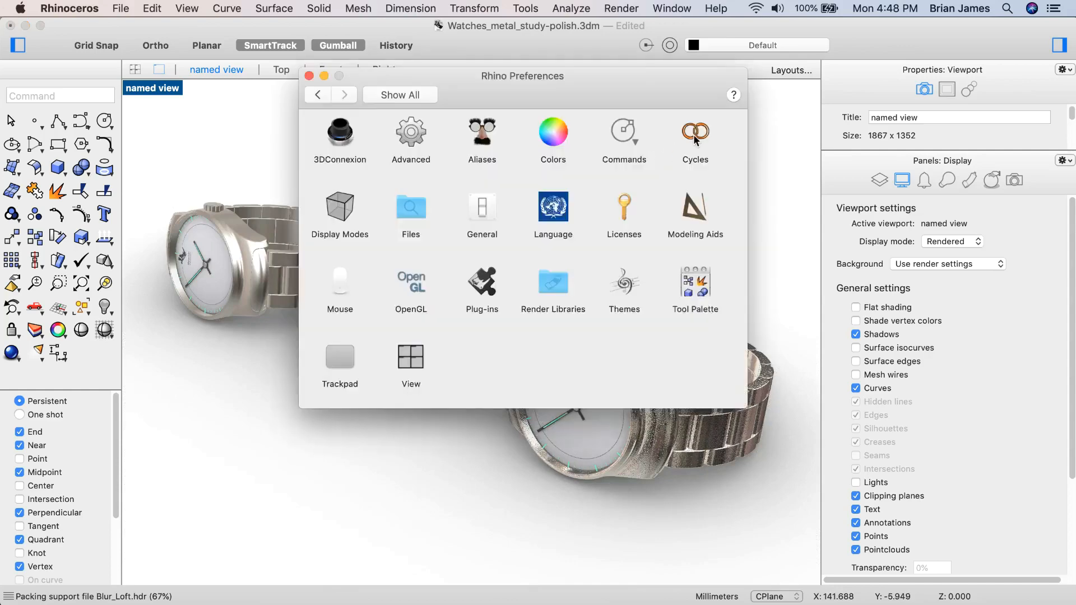
left_click(694, 132)
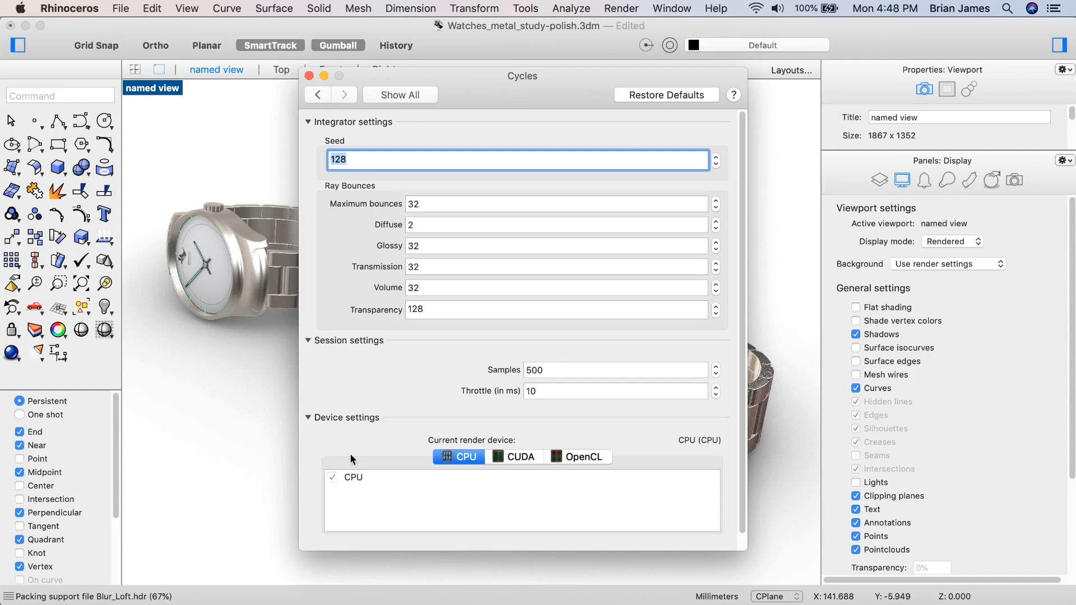
mouse_move(367, 470)
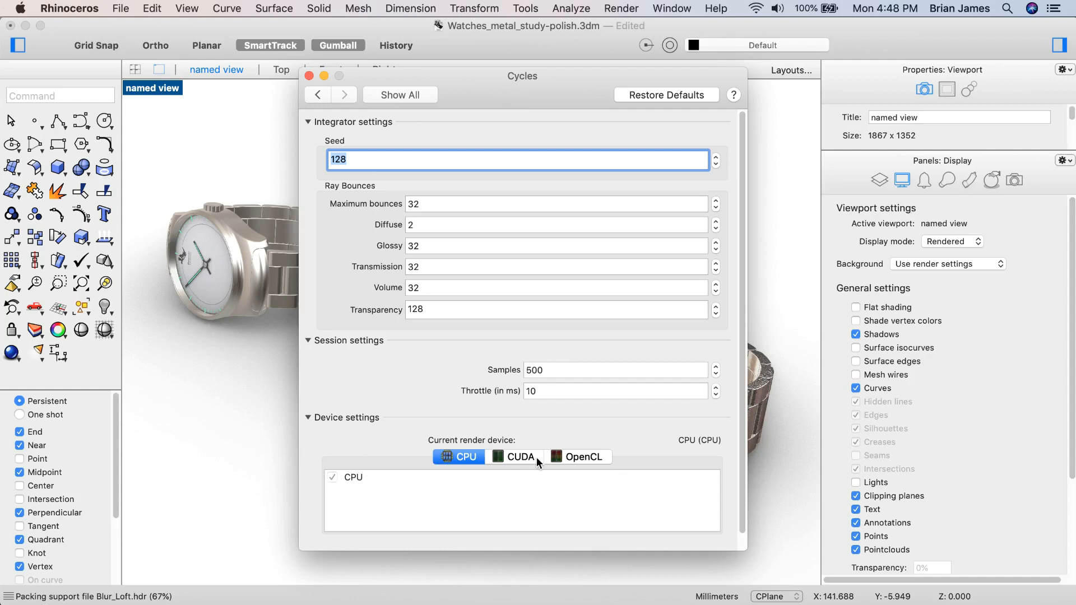
mouse_move(535, 465)
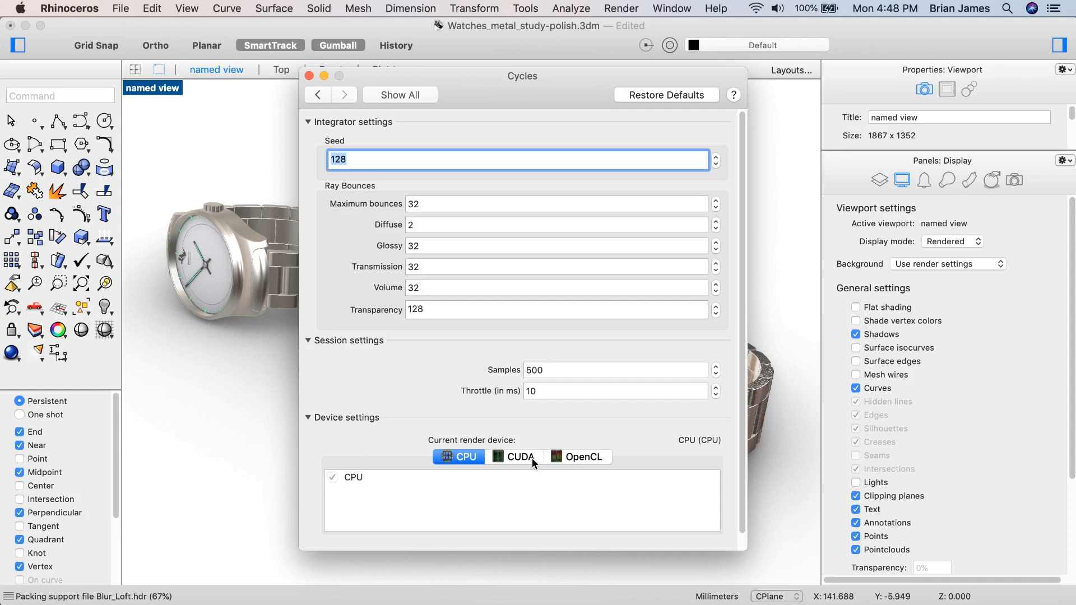
mouse_move(551, 492)
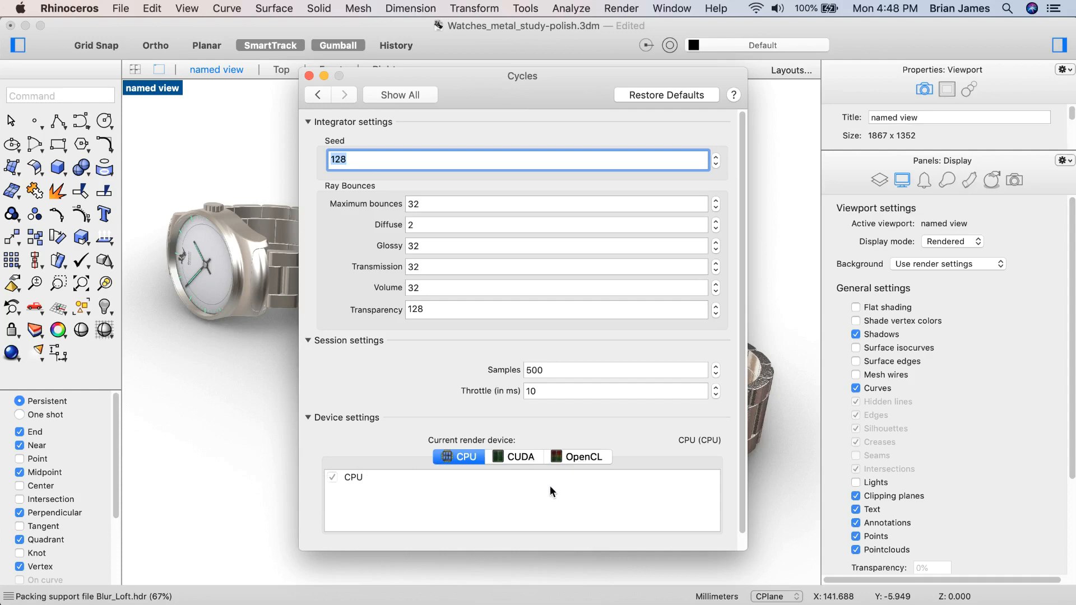
mouse_move(532, 479)
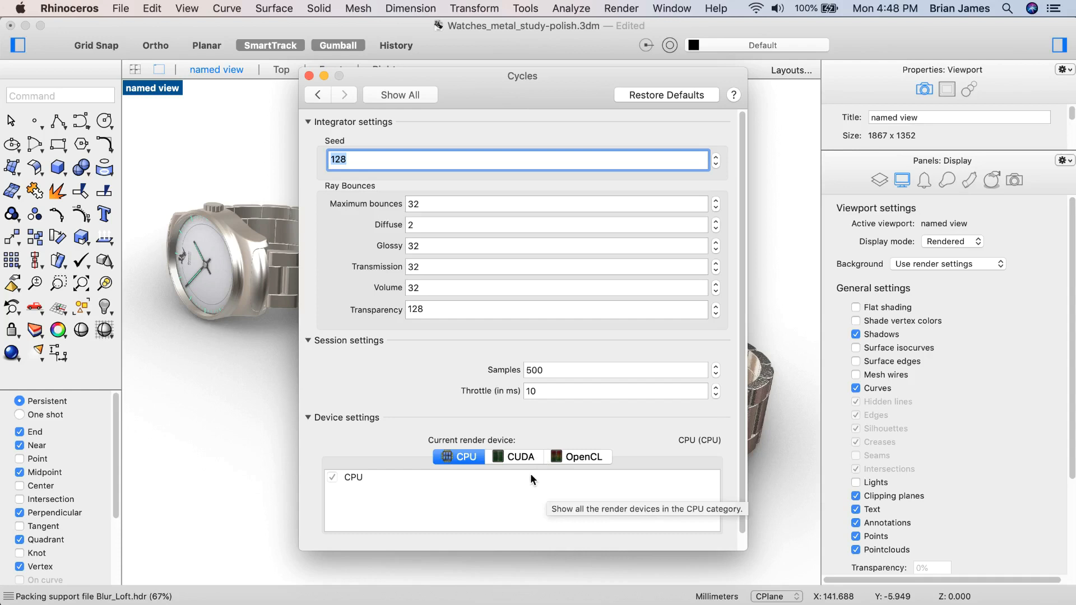
mouse_move(453, 330)
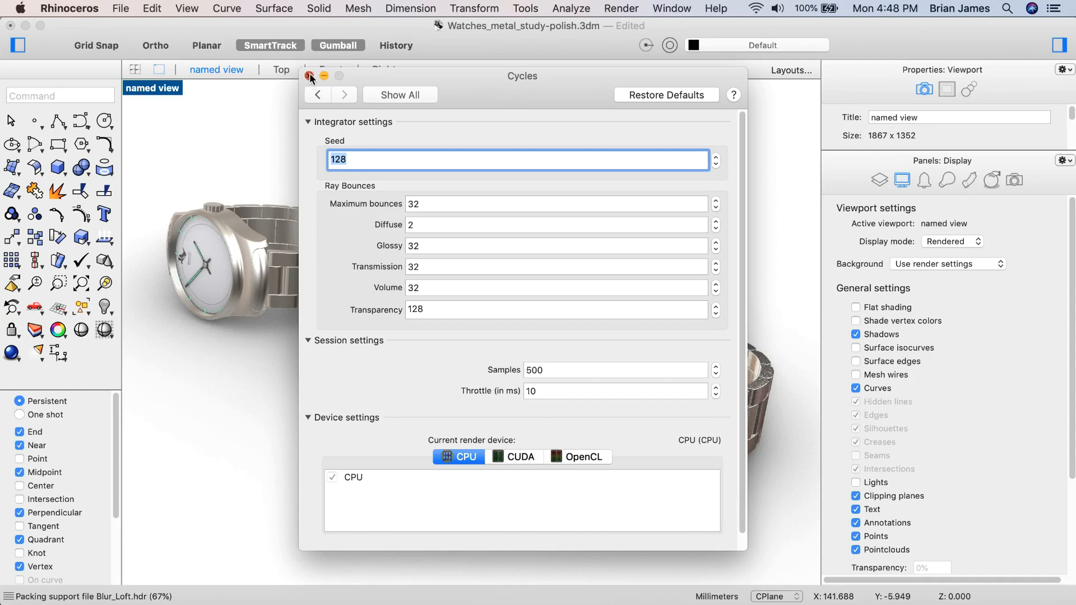
- Close Cycles settings, restore named view 2, then named view 3's gold watch close-up
left_click(310, 76)
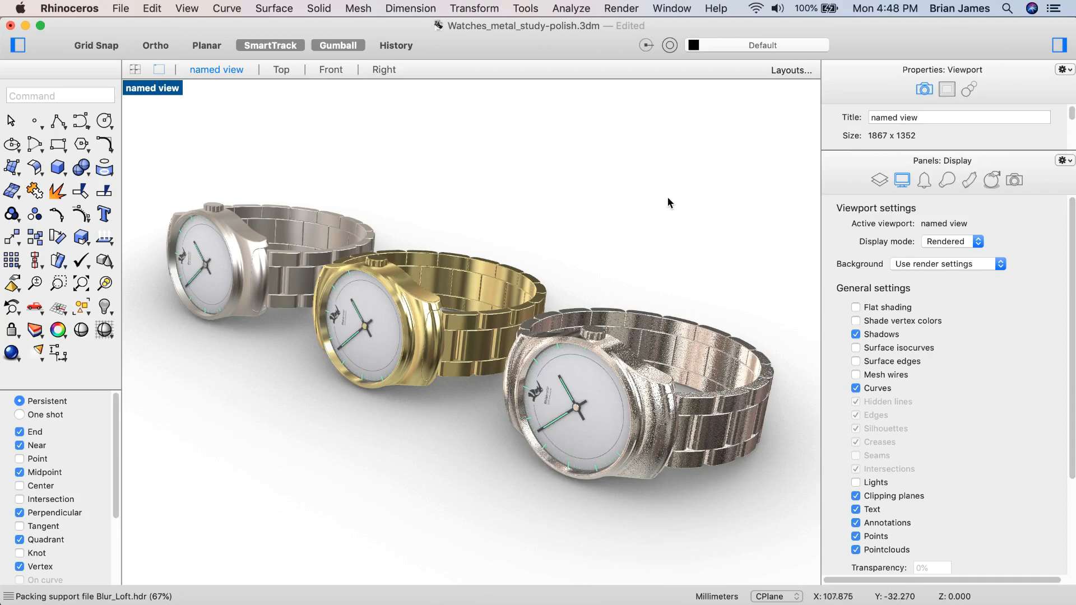
mouse_move(1043, 181)
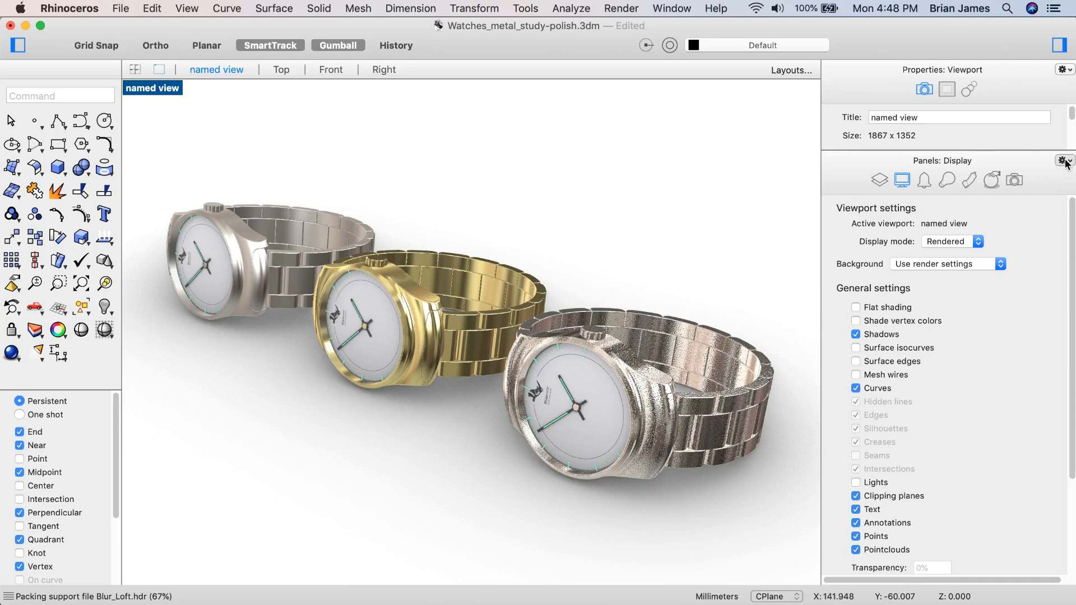
left_click(1067, 162)
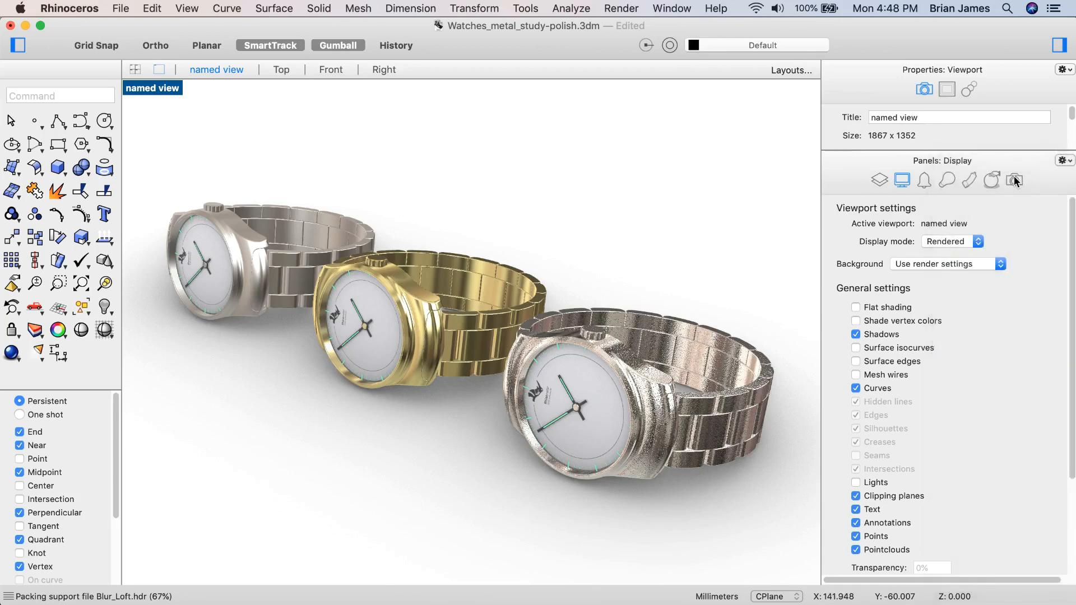
left_click(1014, 180)
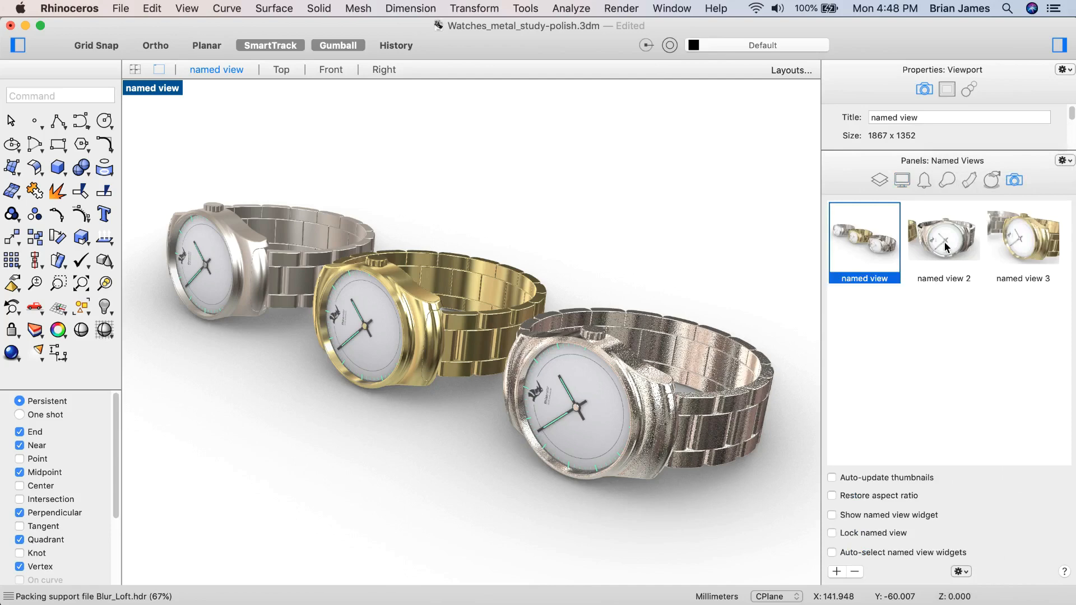
double_click(943, 235)
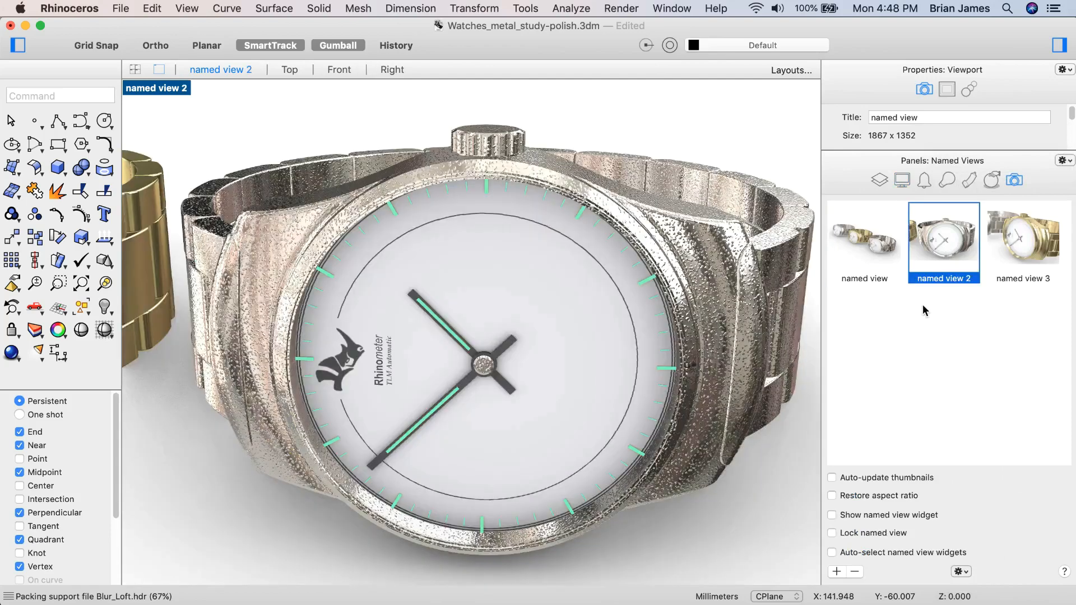
left_click(1023, 236)
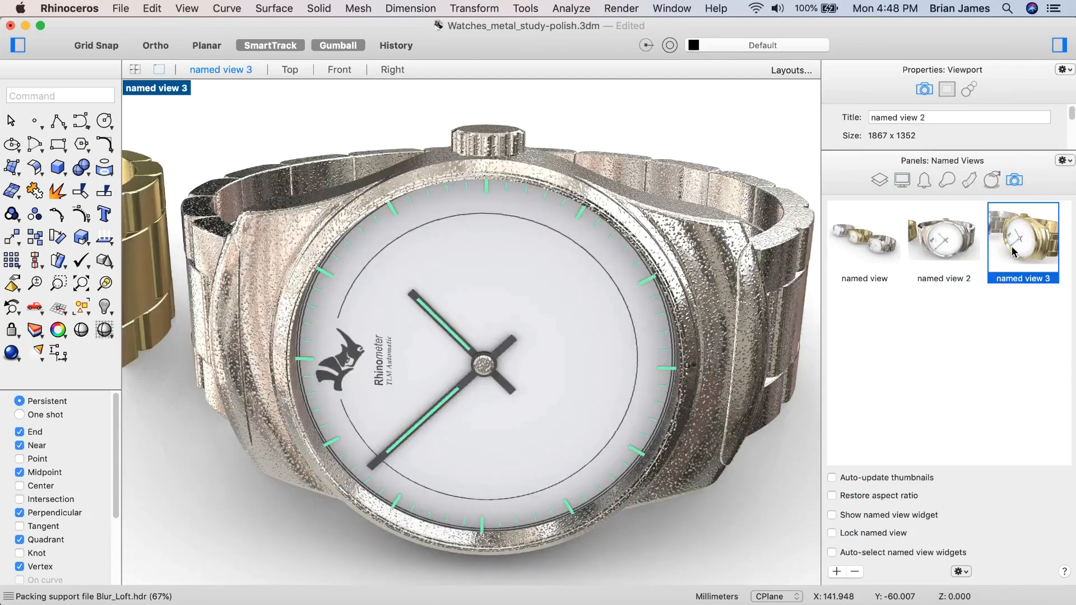
left_click(1022, 233)
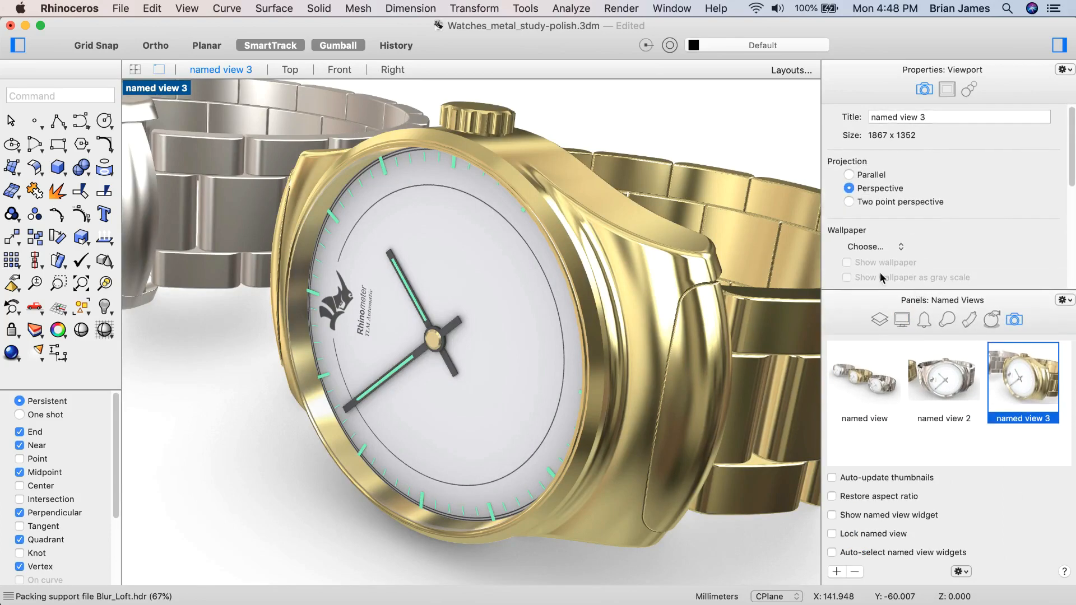
- Select the gold watch case, switch display to Shaded, then back to Rendered
left_click(610, 207)
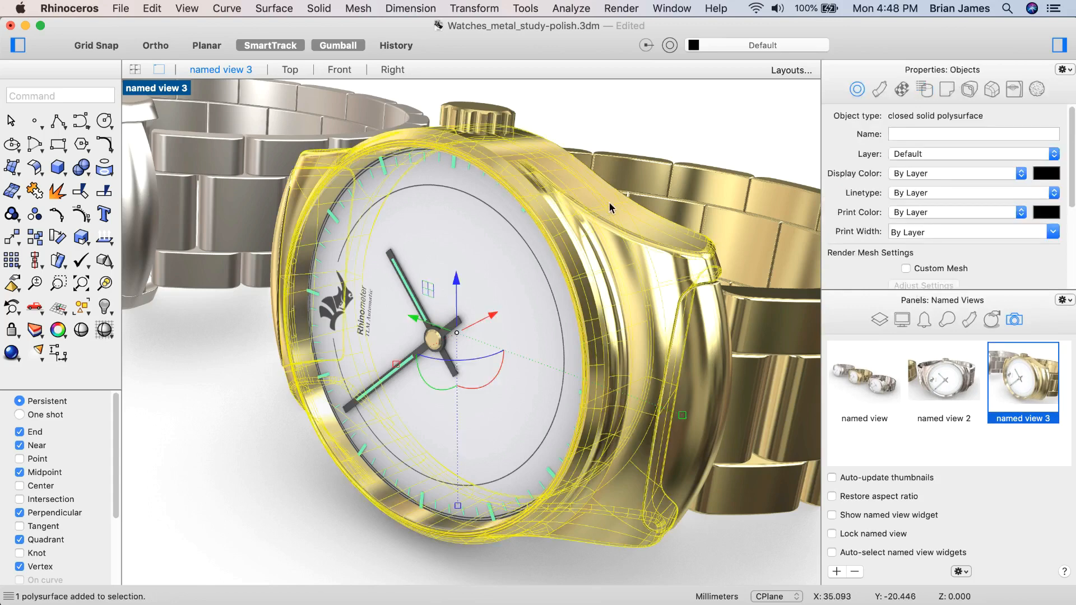
mouse_move(901, 324)
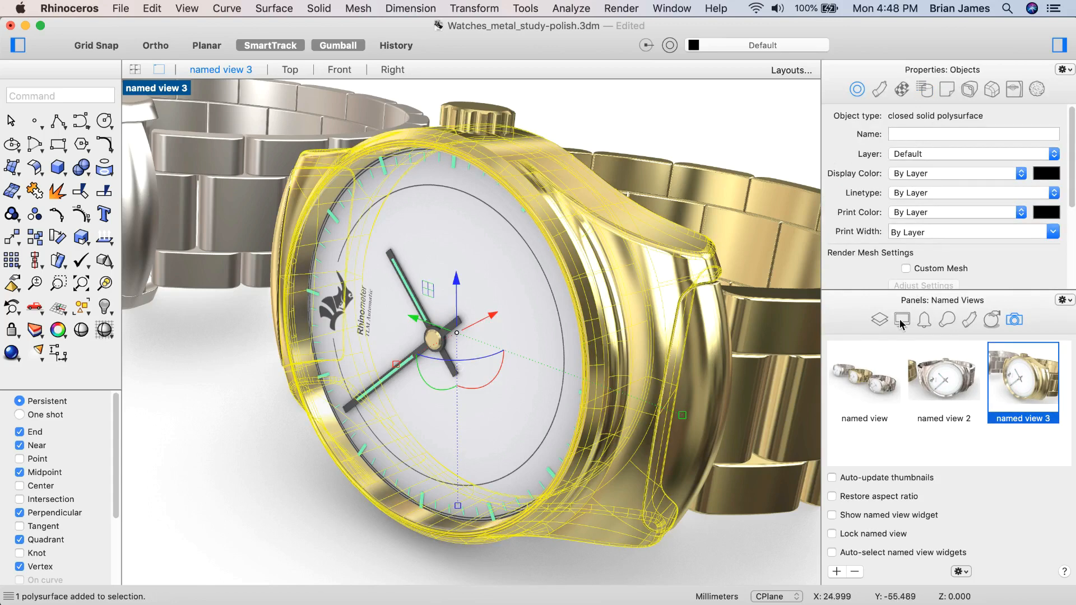
left_click(901, 320)
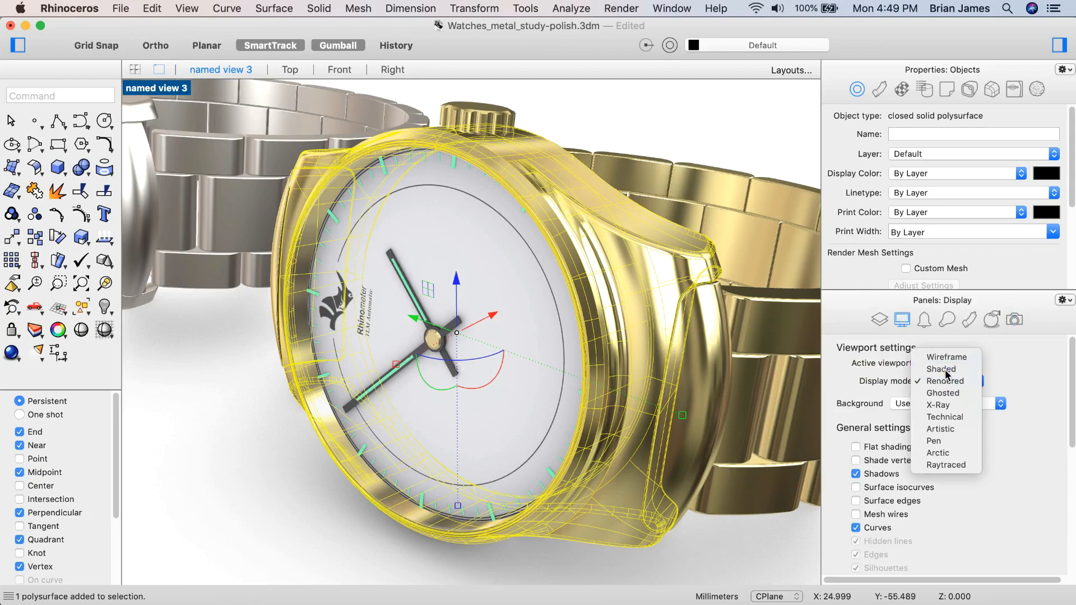
left_click(940, 369)
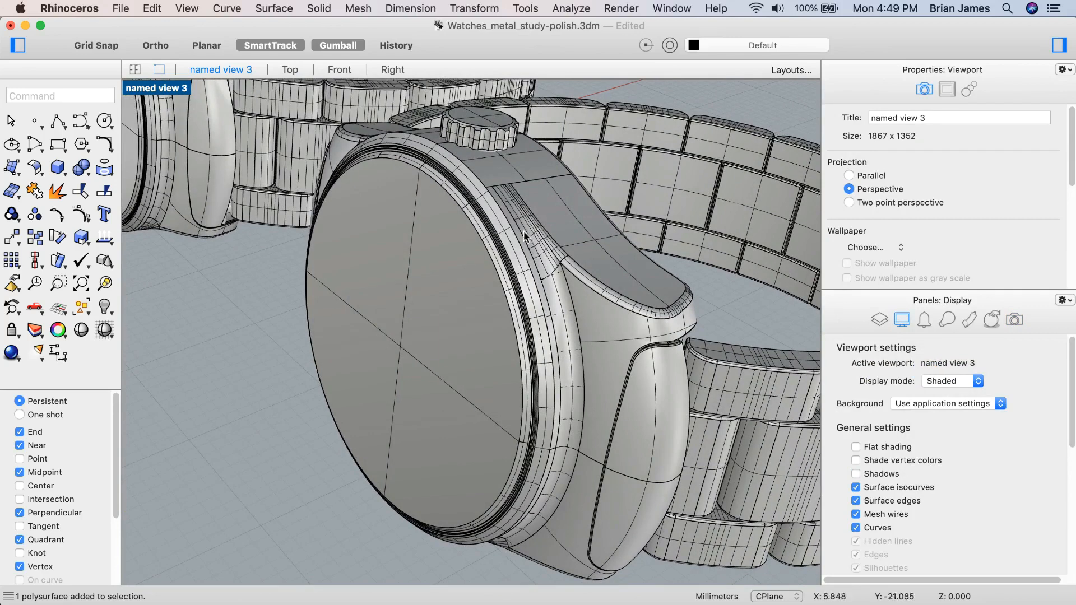
mouse_move(650, 225)
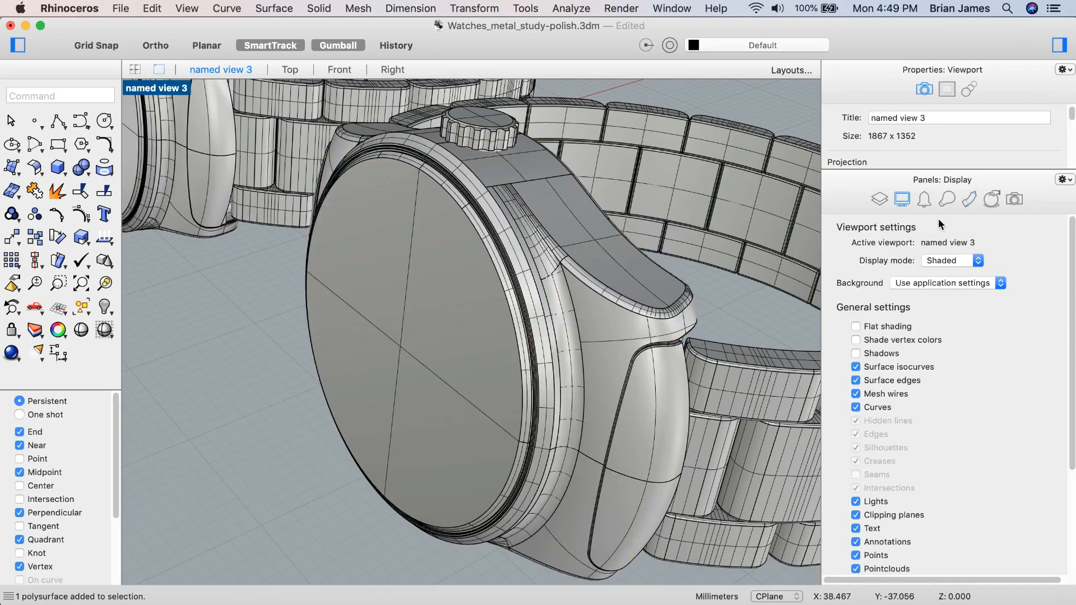
left_click(953, 260)
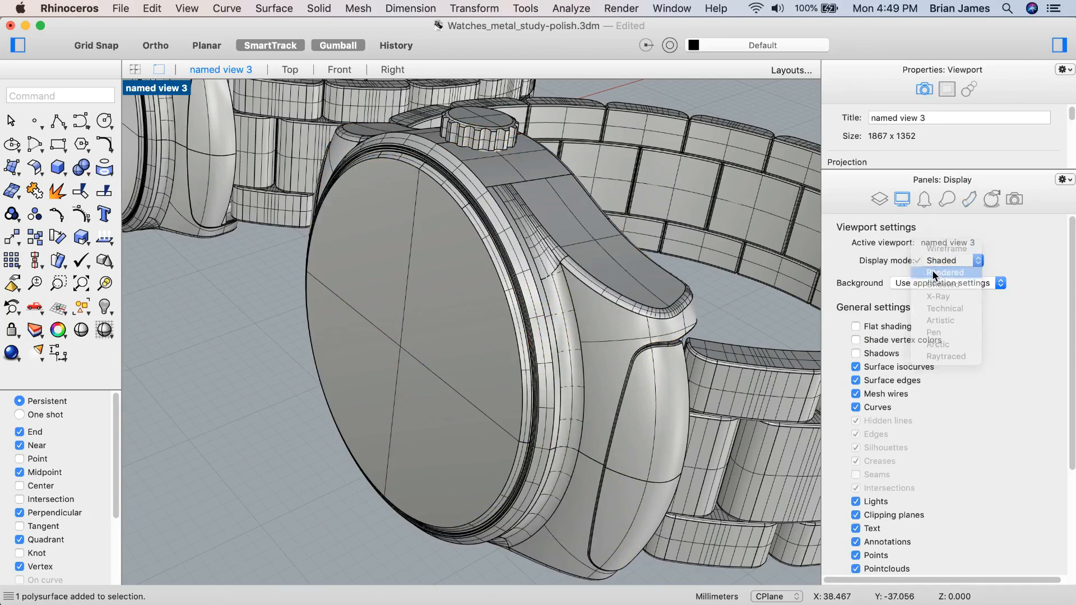
left_click(946, 272)
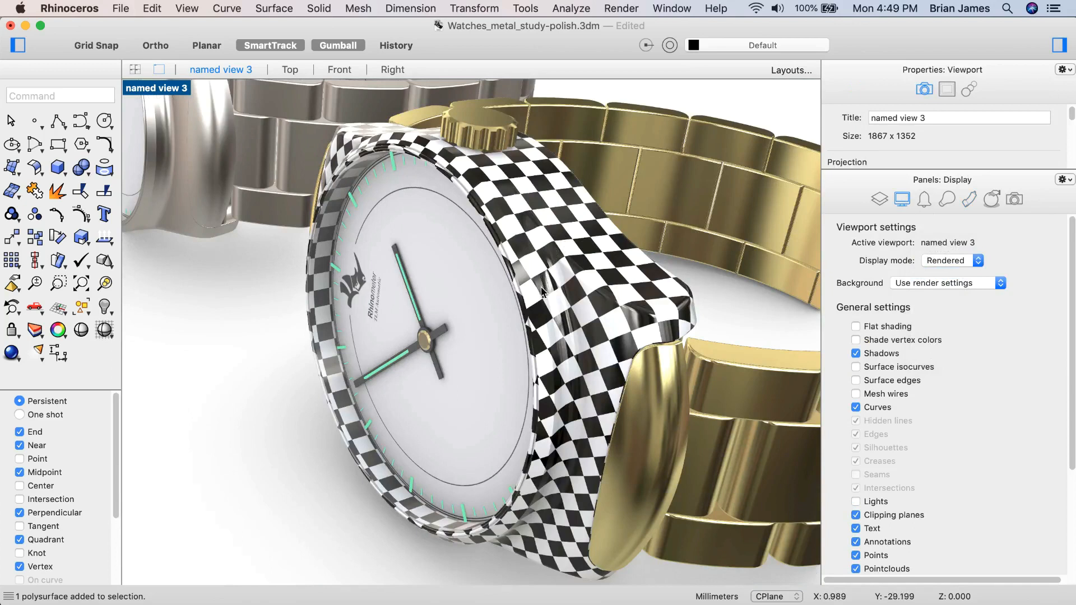
mouse_move(542, 277)
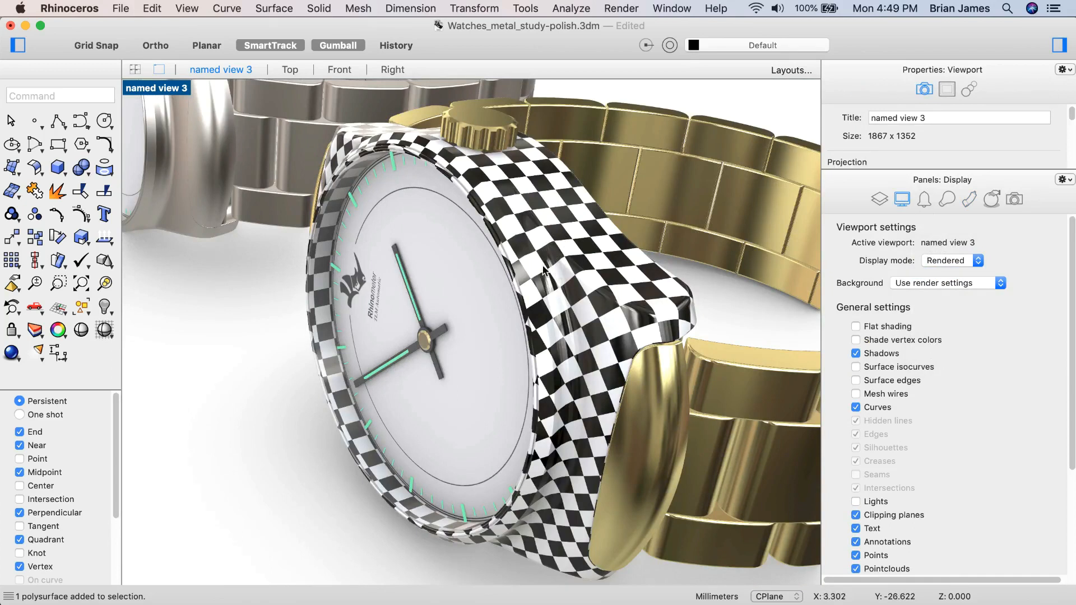
mouse_move(562, 267)
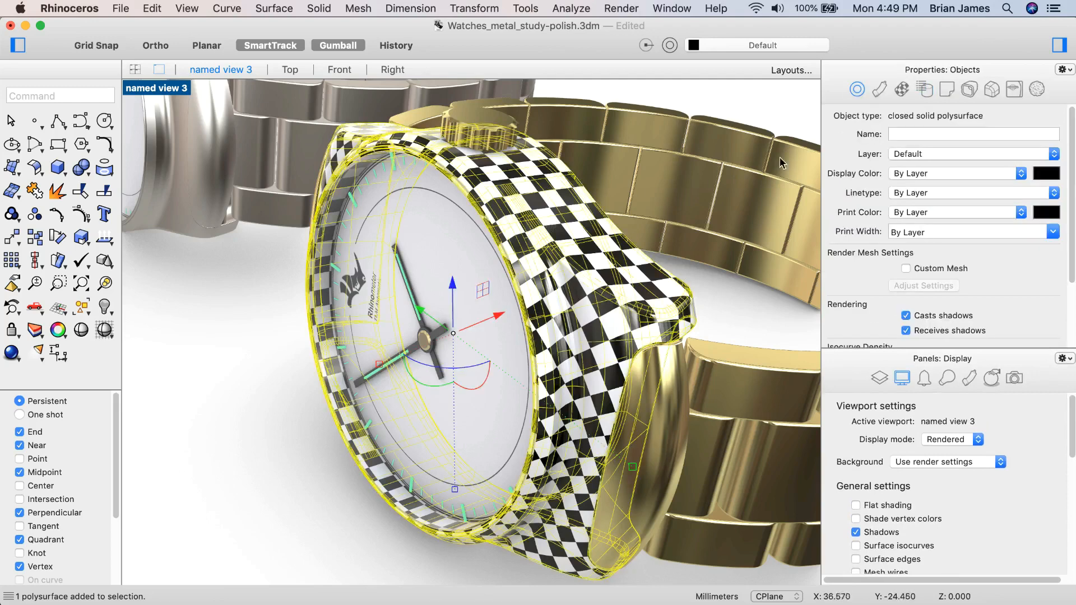
- Select the checker-textured watch case for the UV Editor
left_click(901, 89)
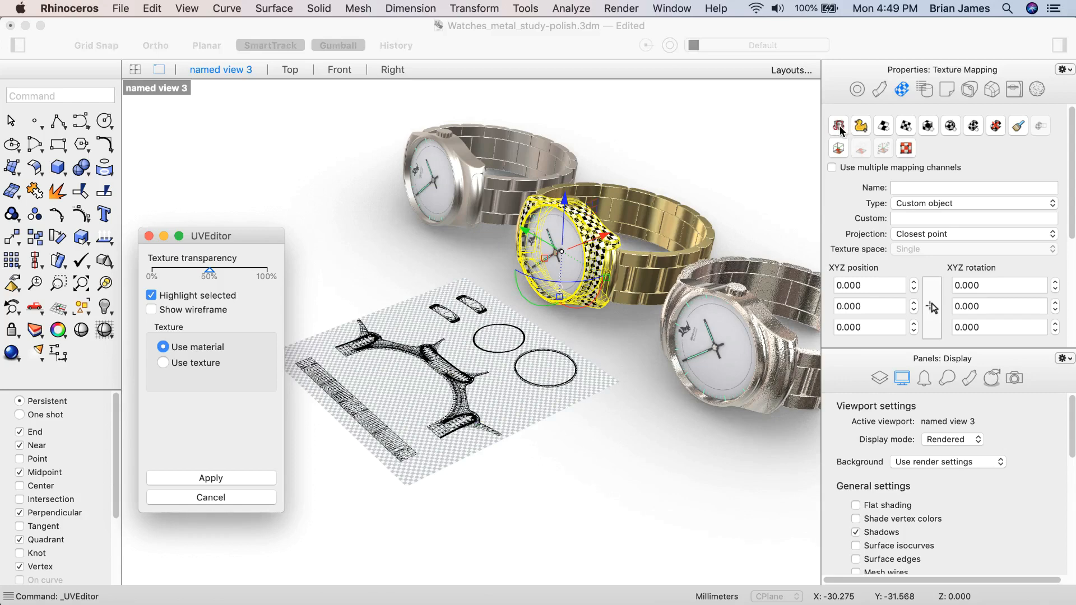
mouse_move(842, 131)
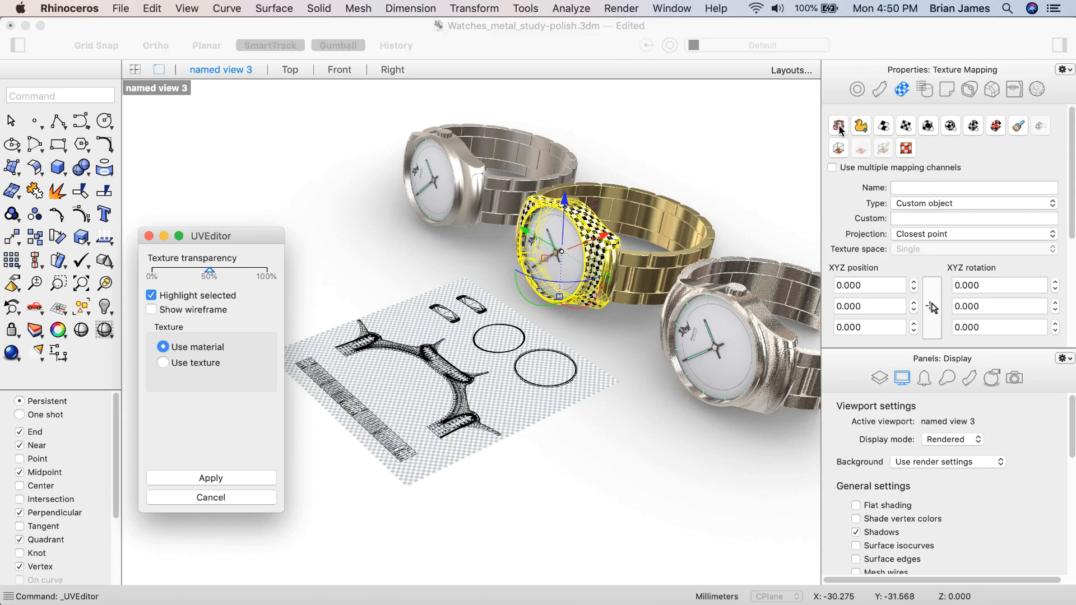
mouse_move(838, 129)
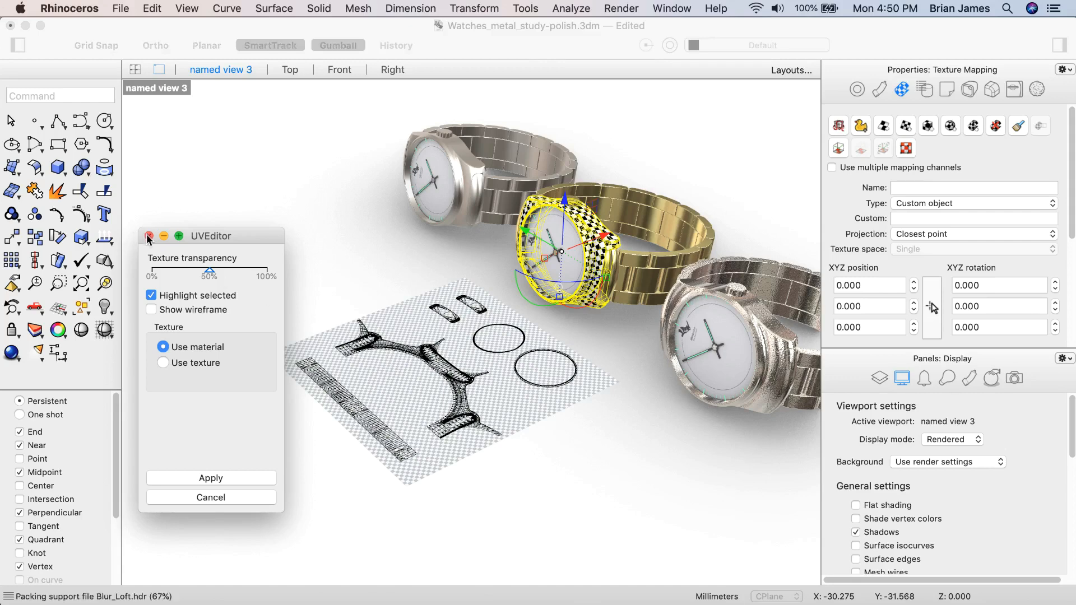
- Close the UVEditor window, returning to the named view 3 close-up
left_click(150, 310)
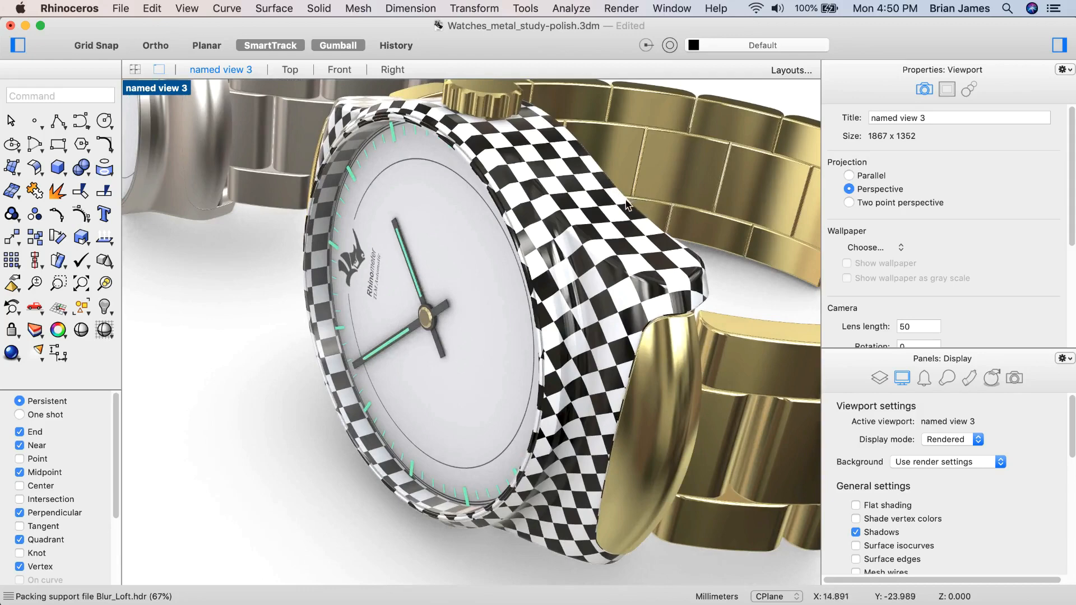
mouse_move(626, 206)
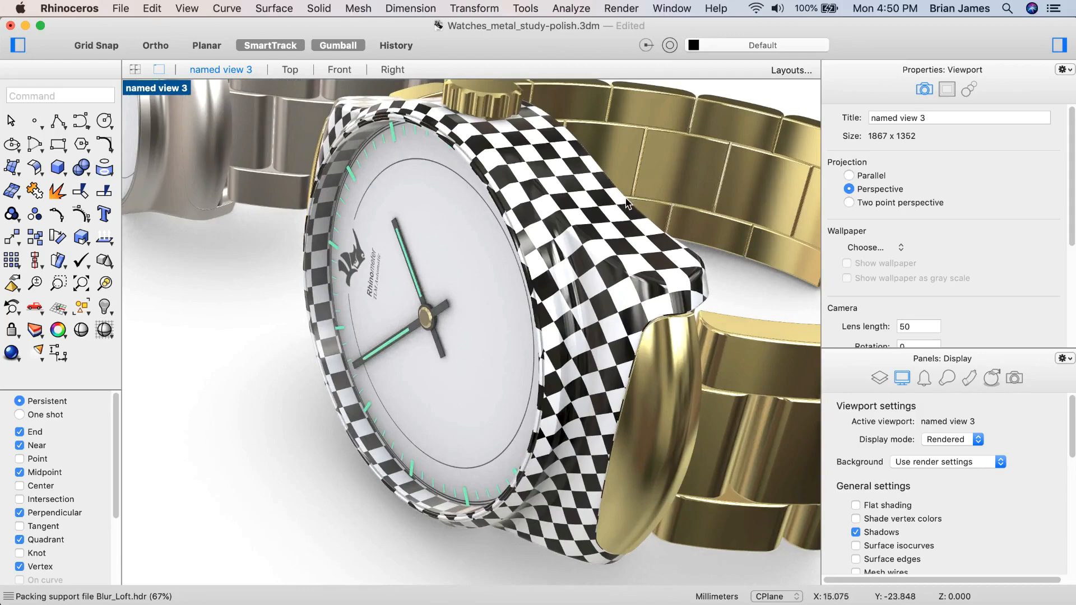
mouse_move(632, 204)
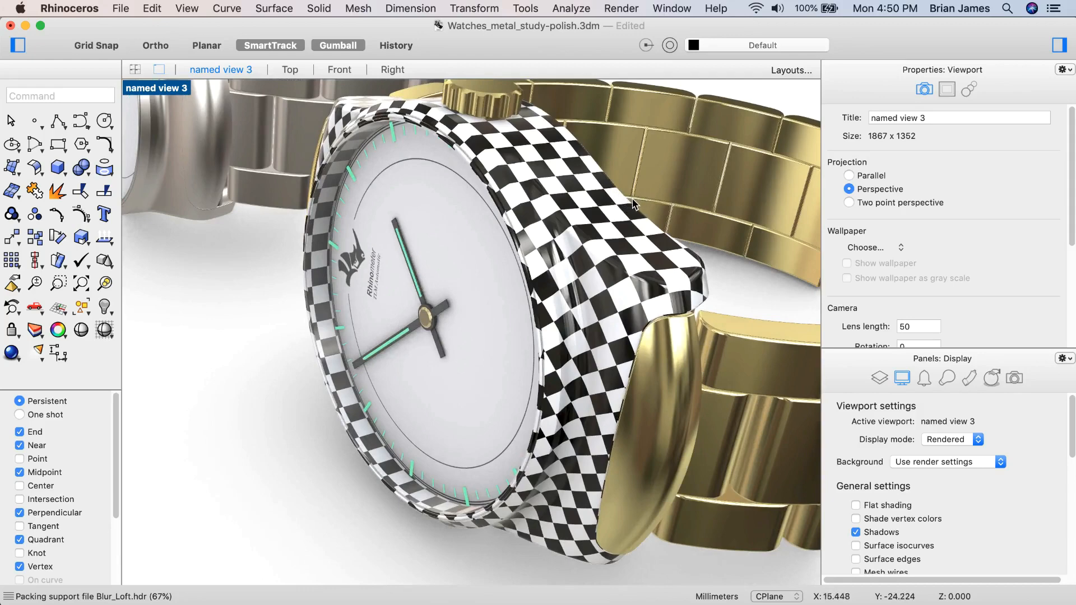